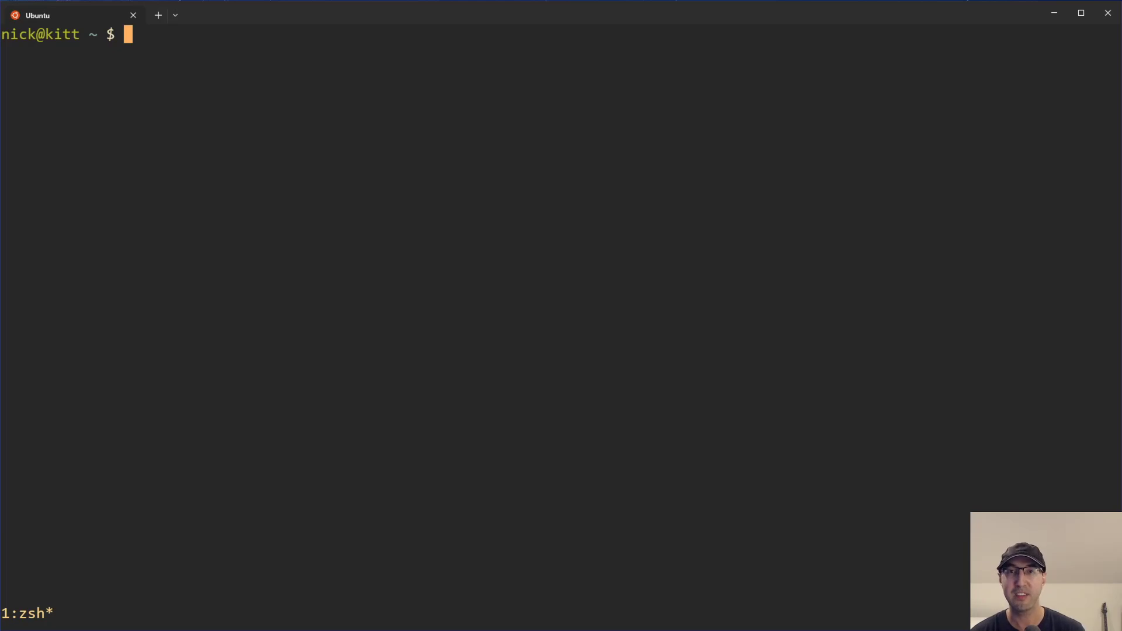
- Connect with curl telnet://example.com:80 and send a raw GET / HTTP/1.1 request
text(curl -v t)
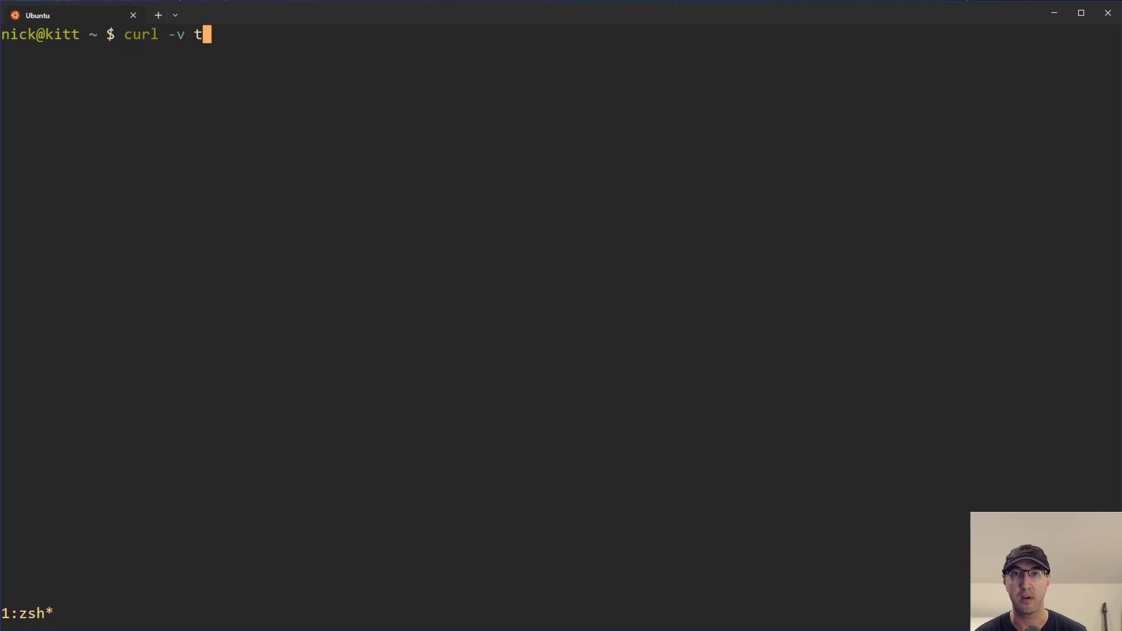
text(elnet://ex)
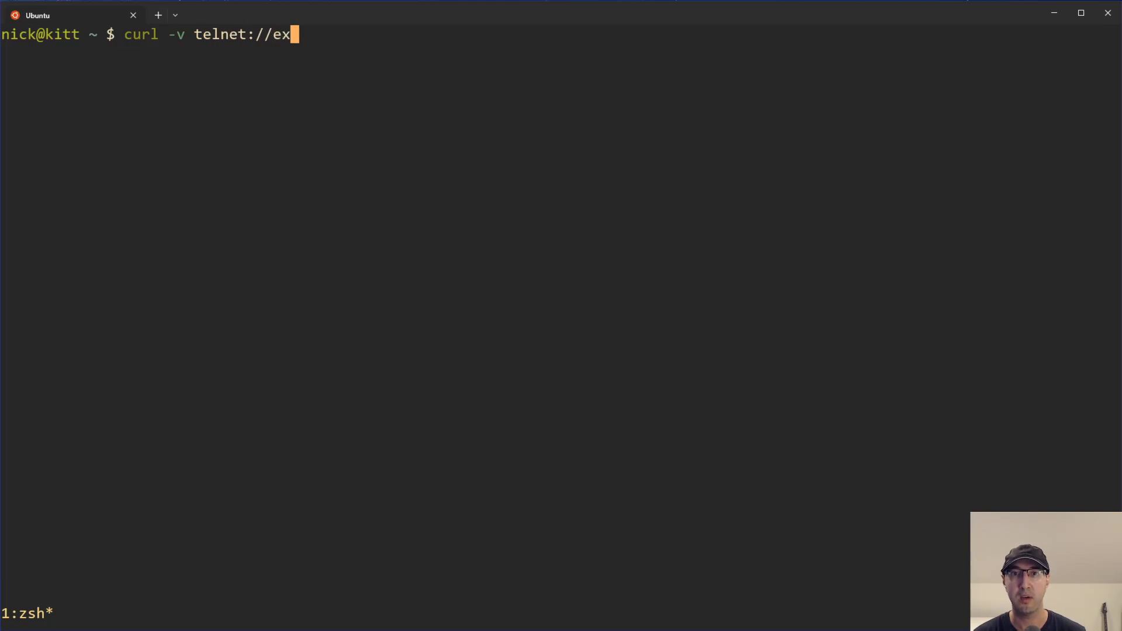
text(ample.com:0)
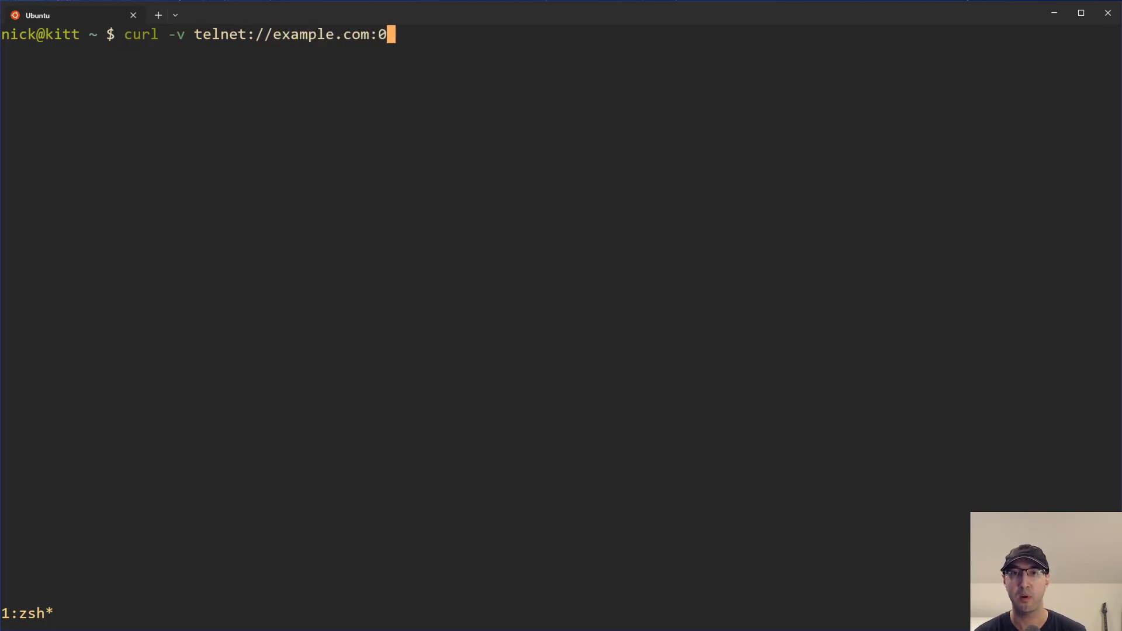
text(80)
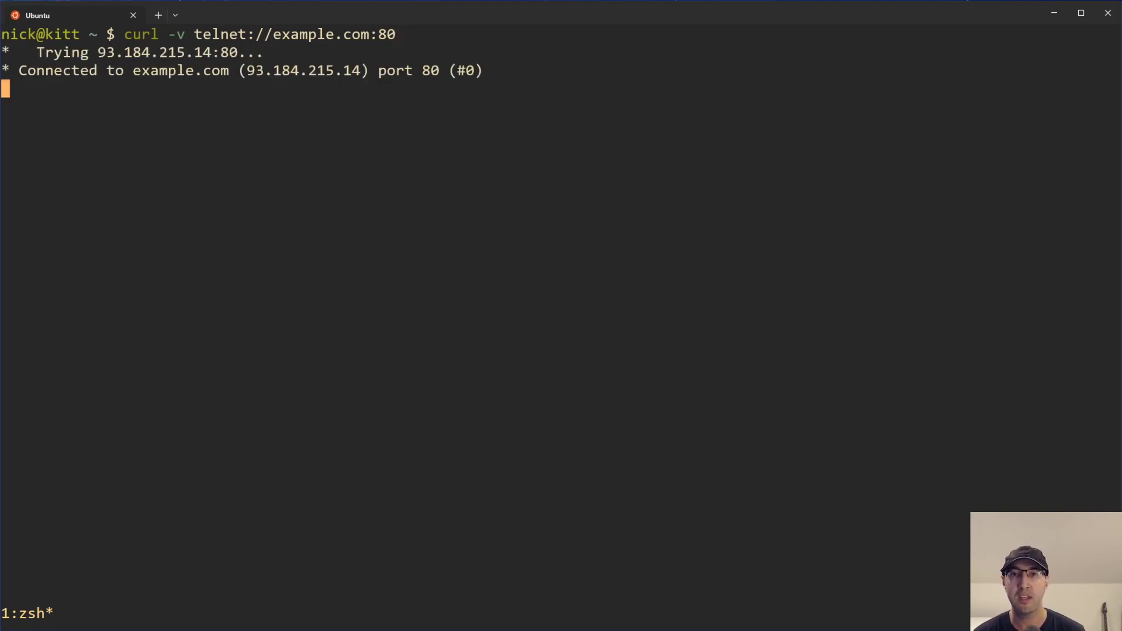
text(GET)
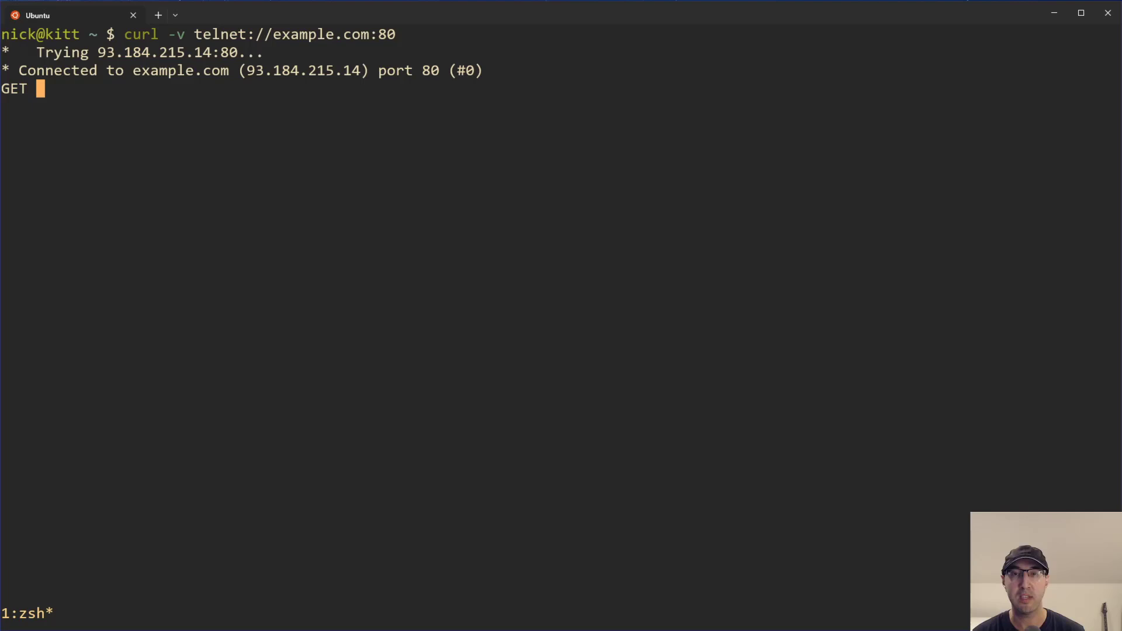
text(/ HTT)
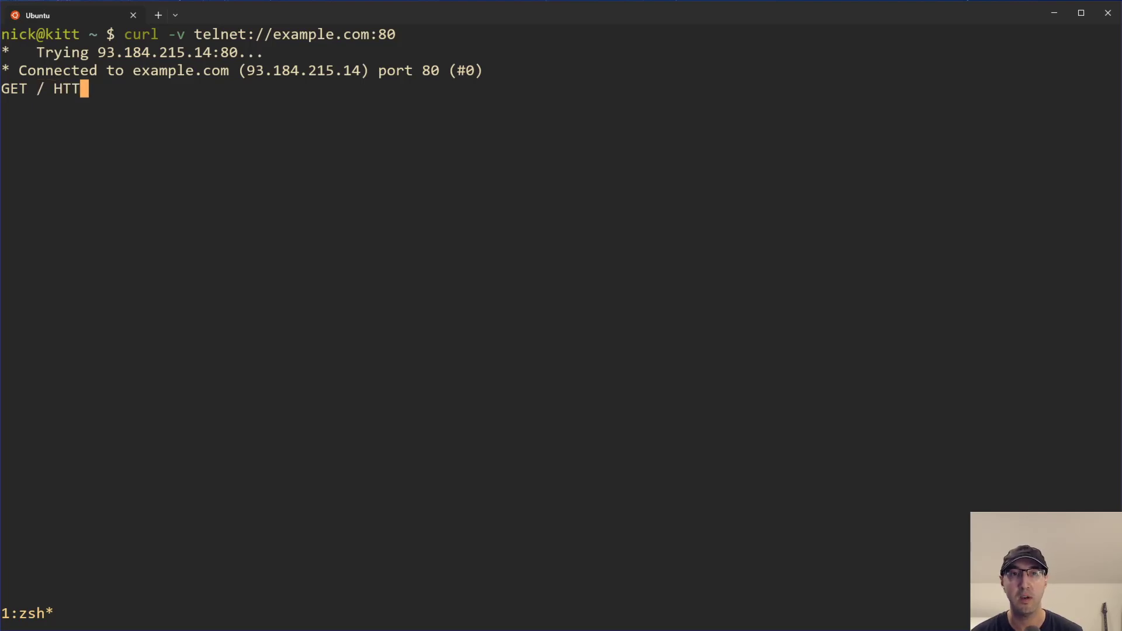
text(P/1.1)
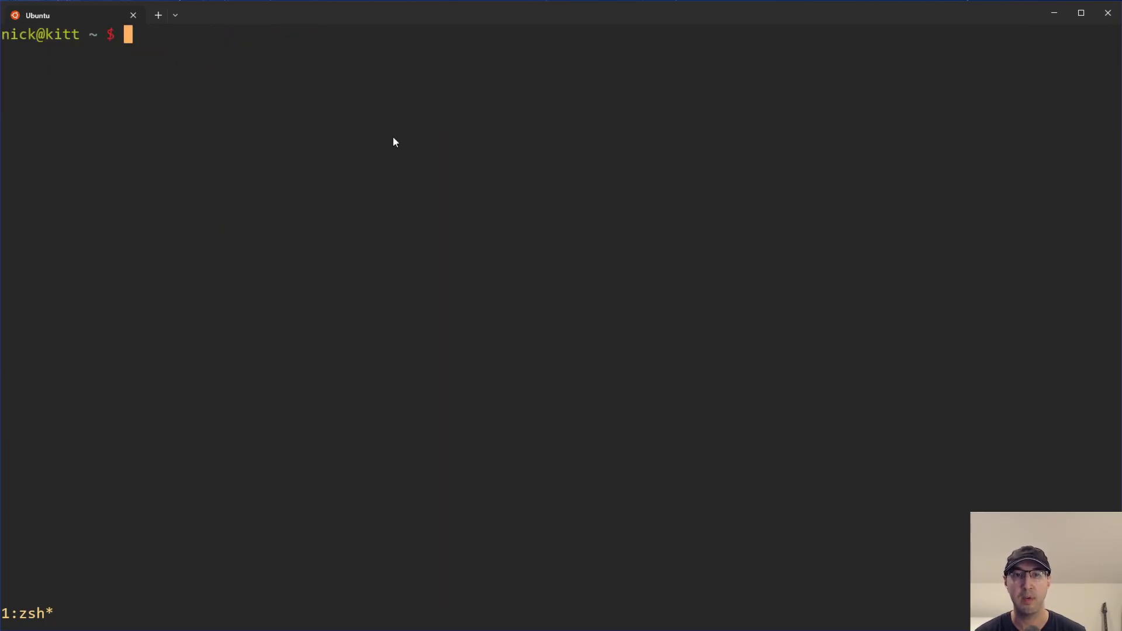
- Retry the example.com:80 telnet connection verbosely with curl -v and resend GET / HTTP/1.1
text(curl -v telnet://example.com:80)
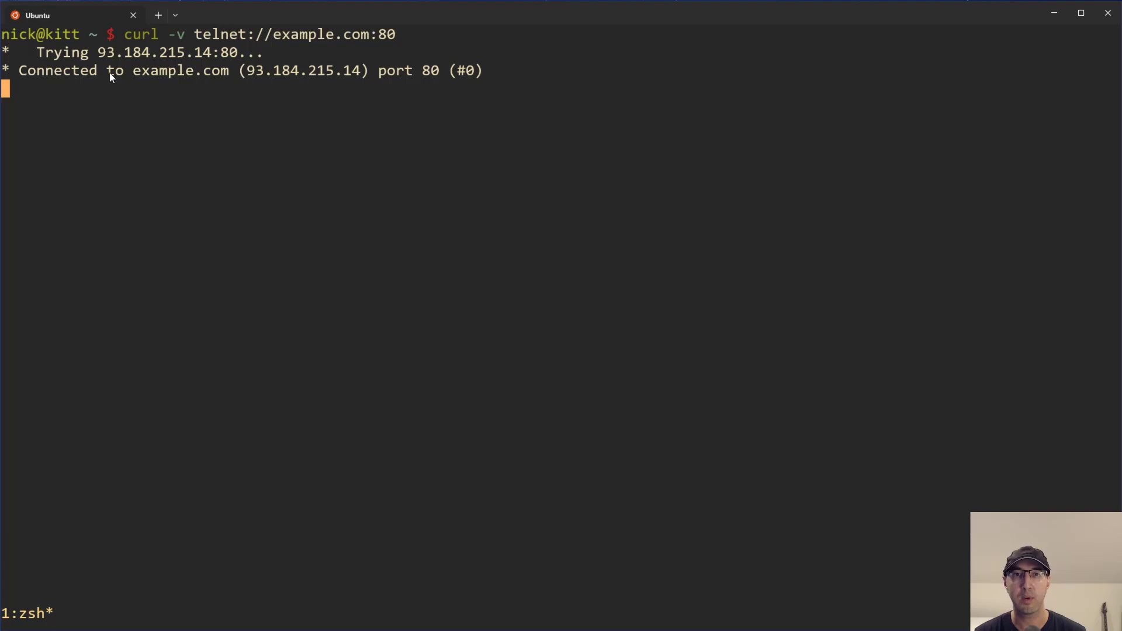
mouse_move(711, 121)
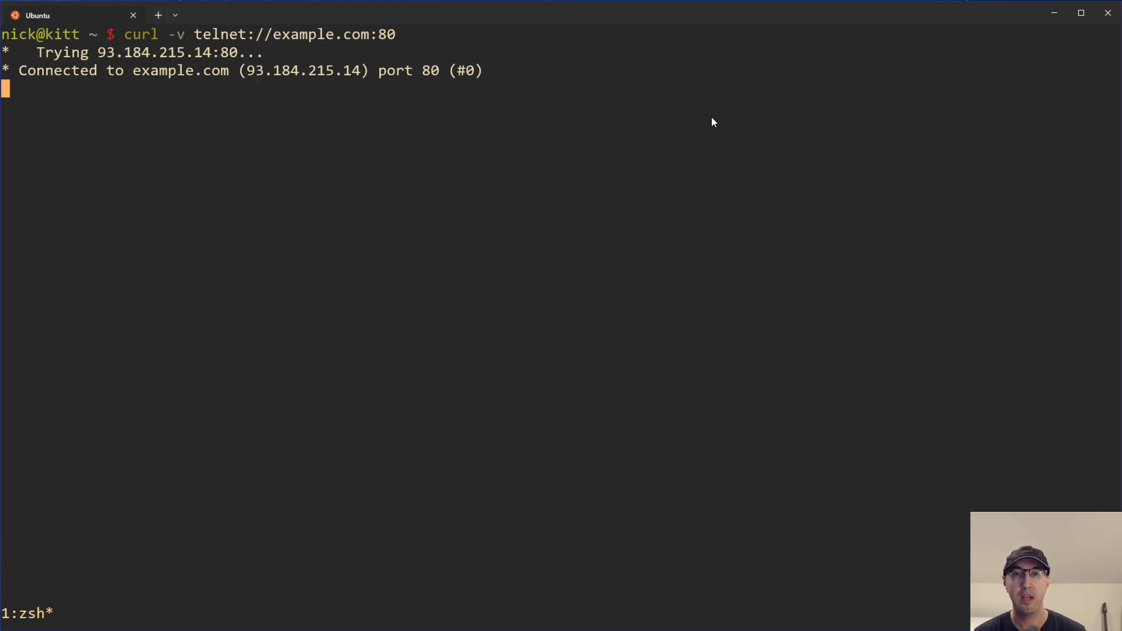
key(ctrl+c)
text(GET)
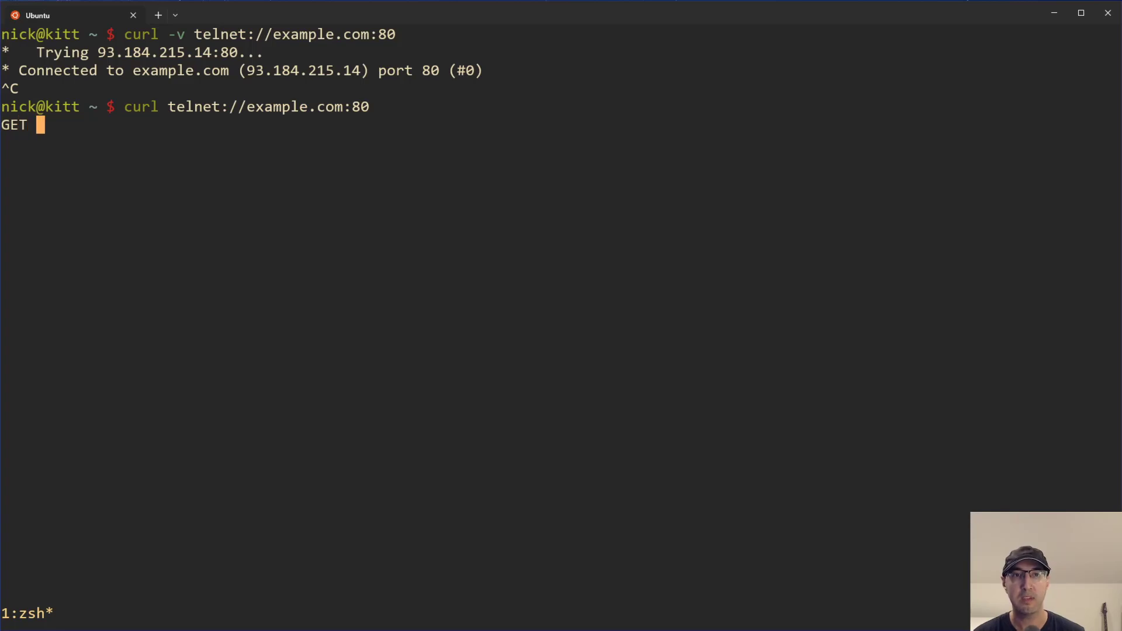
text(/ HTTP/)
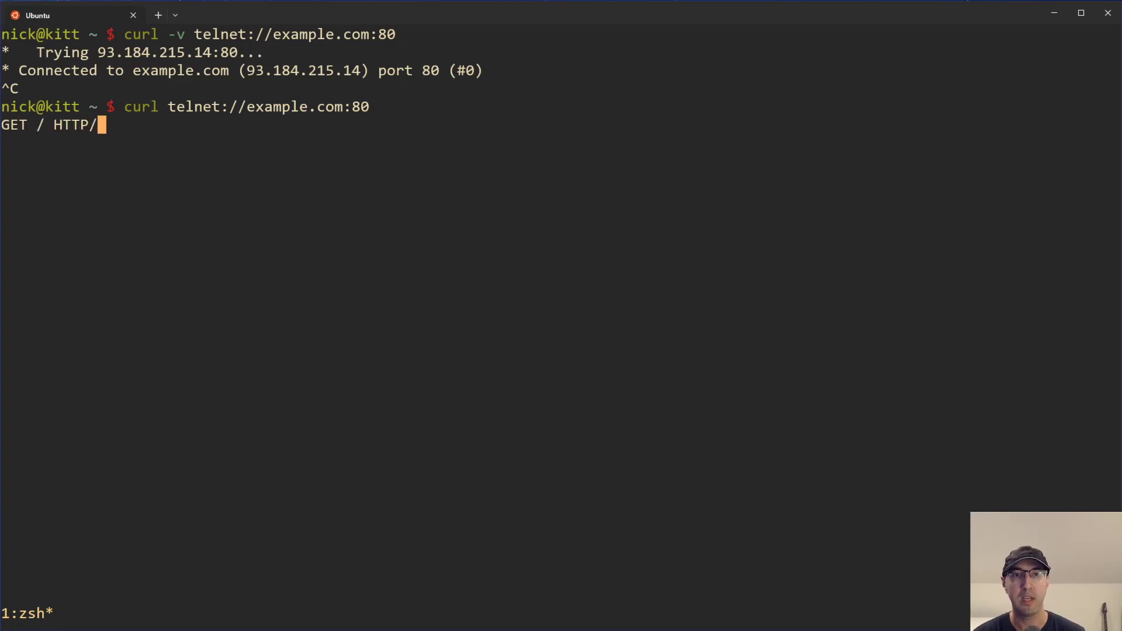
text(1.1)
text(Host: example.com)
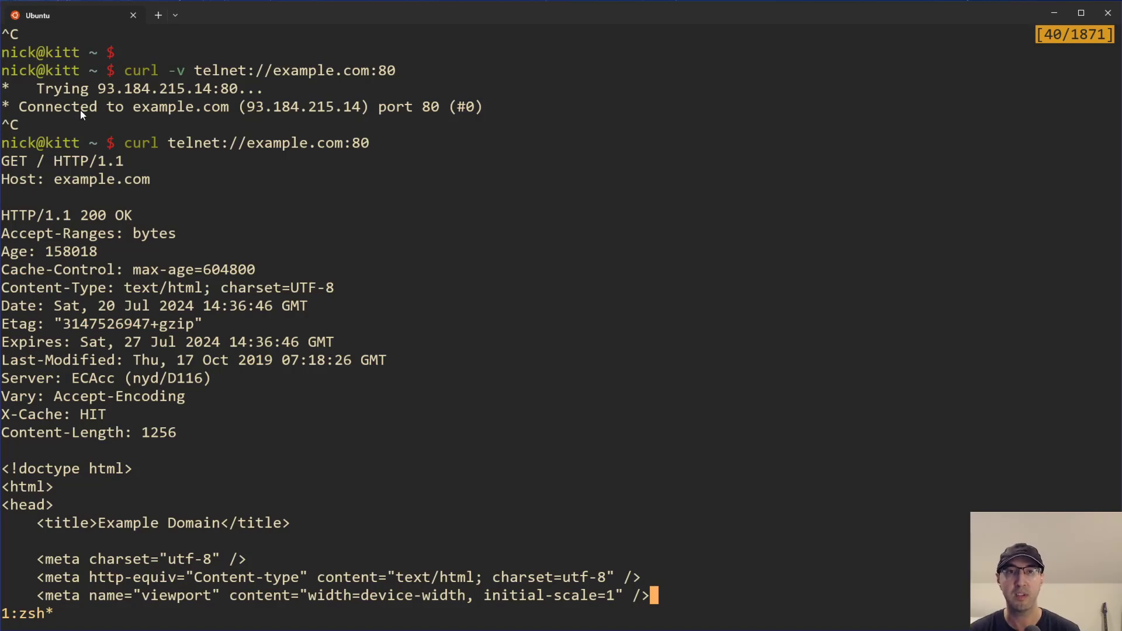
key(ctrl+l)
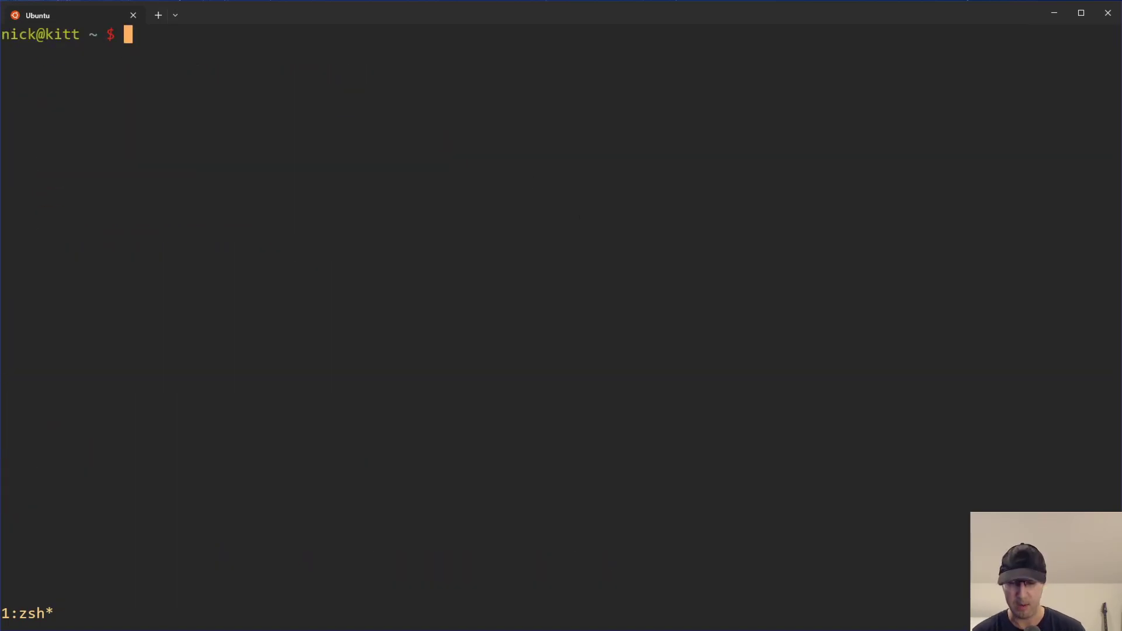
text(curl telnet://example.com:80)
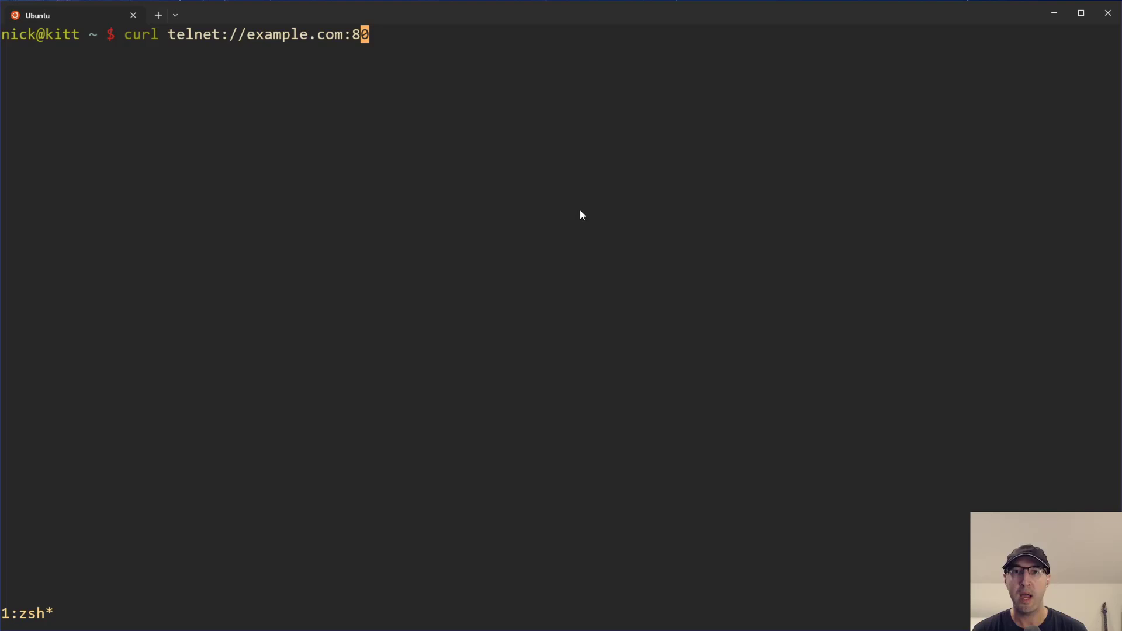
text(-v)
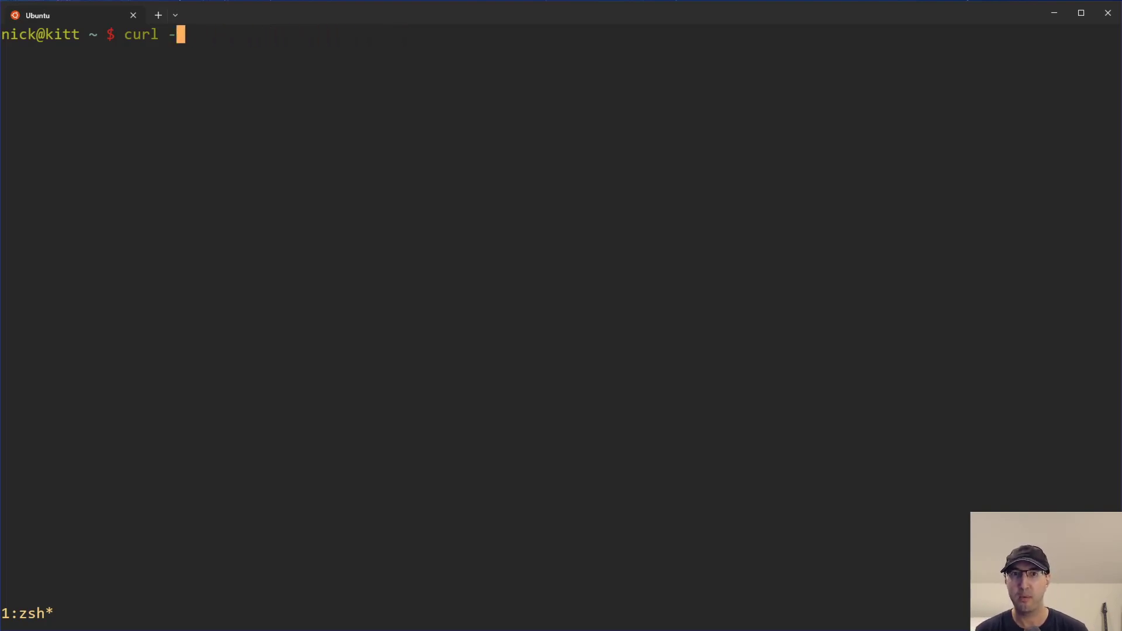
text(example.c)
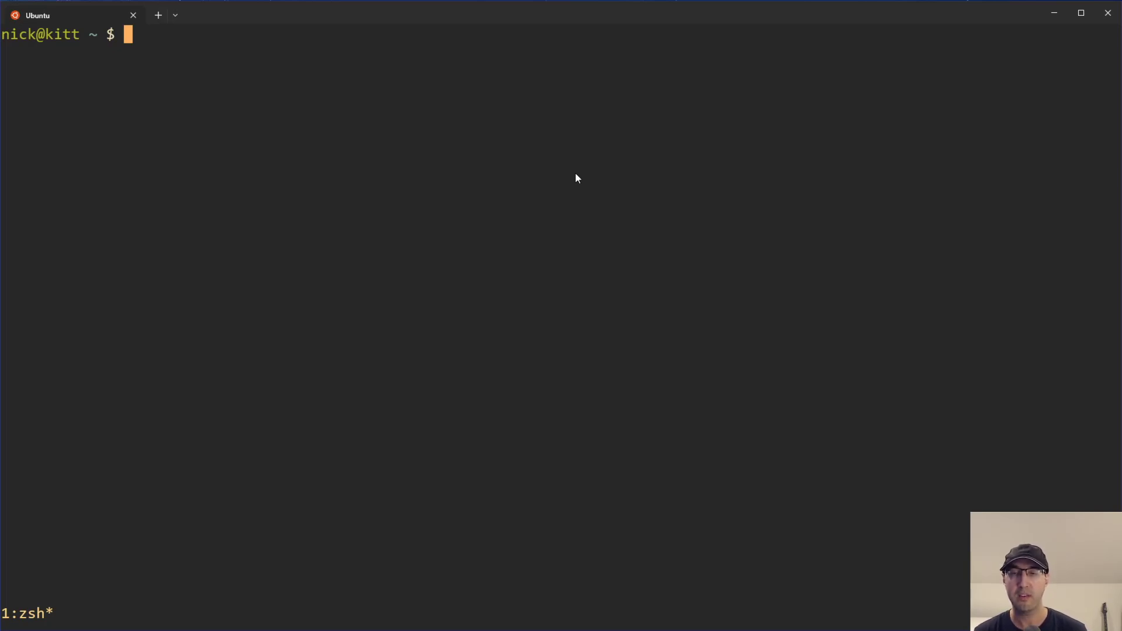
mouse_move(558, 183)
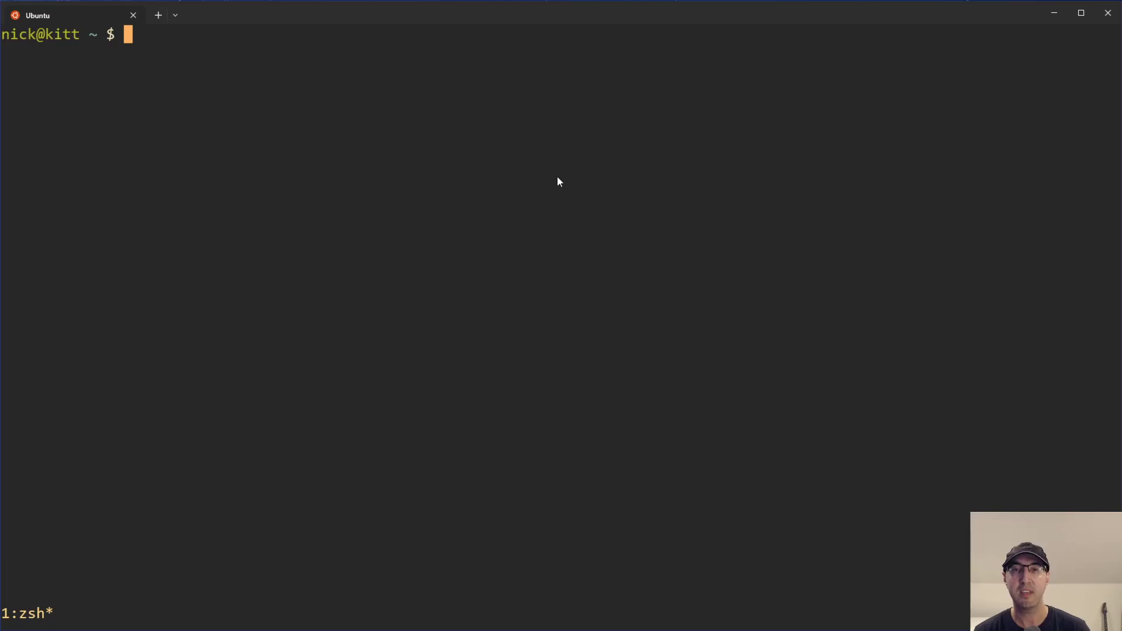
mouse_move(632, 430)
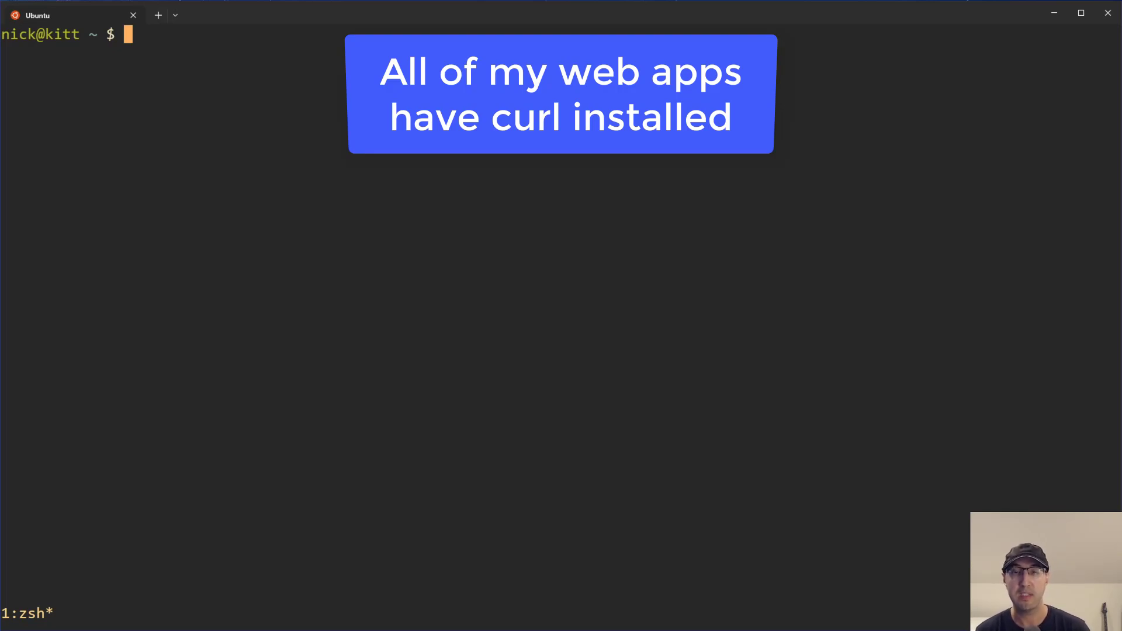
- Change into ~/src/github/docker-flask-example and start a shell in the app container
text(cd ~/)
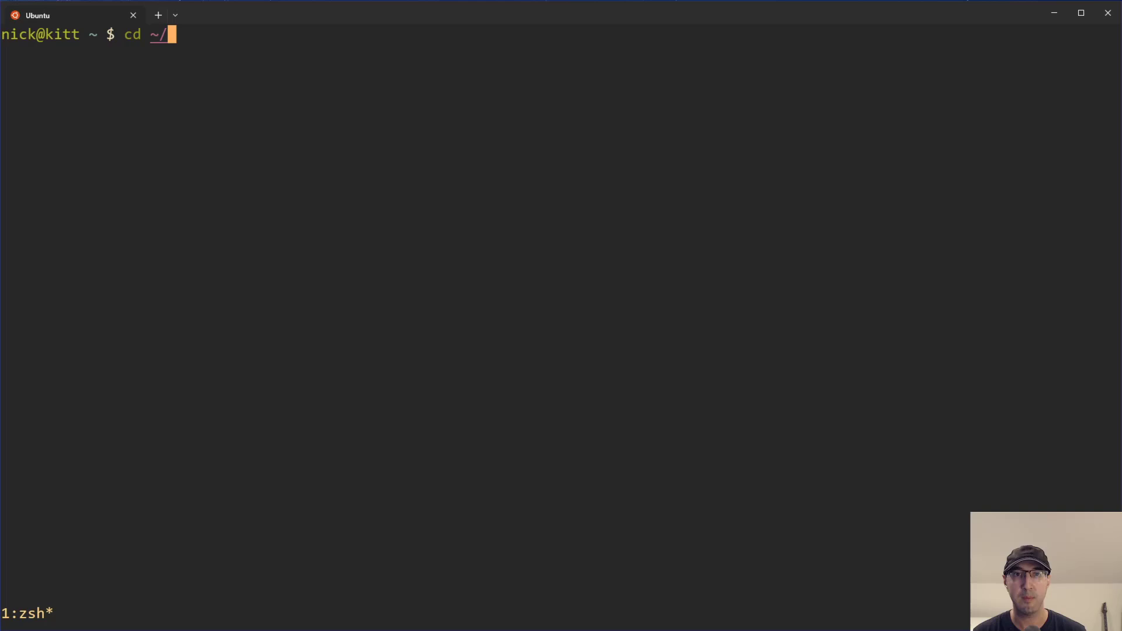
text(src/git)
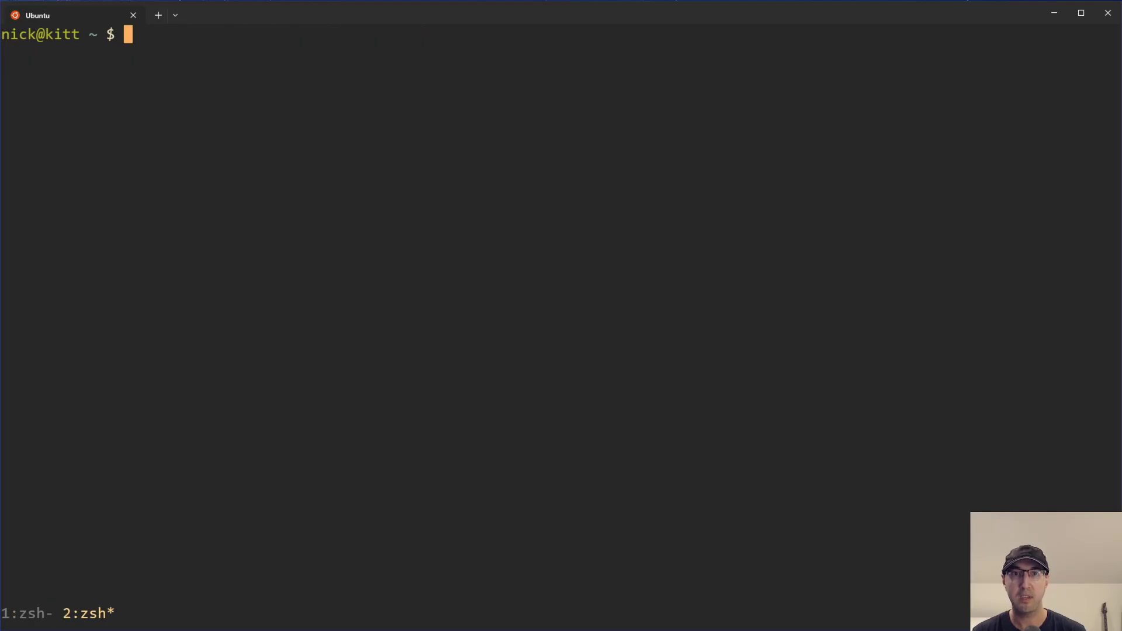
text(docker-flask-example)
text(run shell)
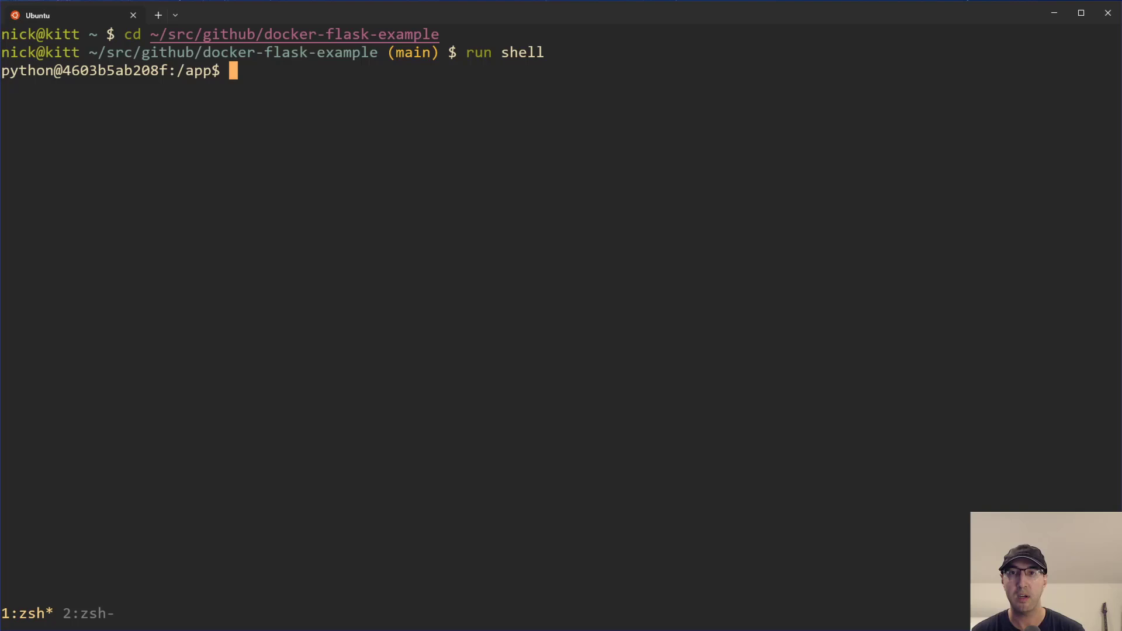
mouse_move(44, 80)
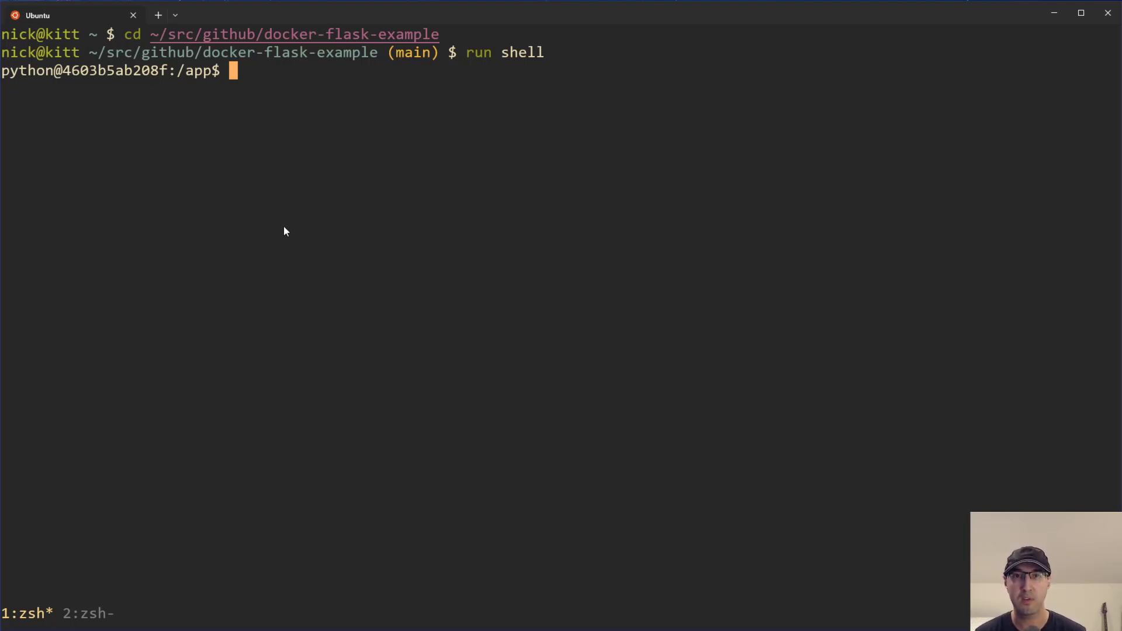
- Attempt apt-get update and sudo apt-get update in the container; both are refused without root
text(apt-get update)
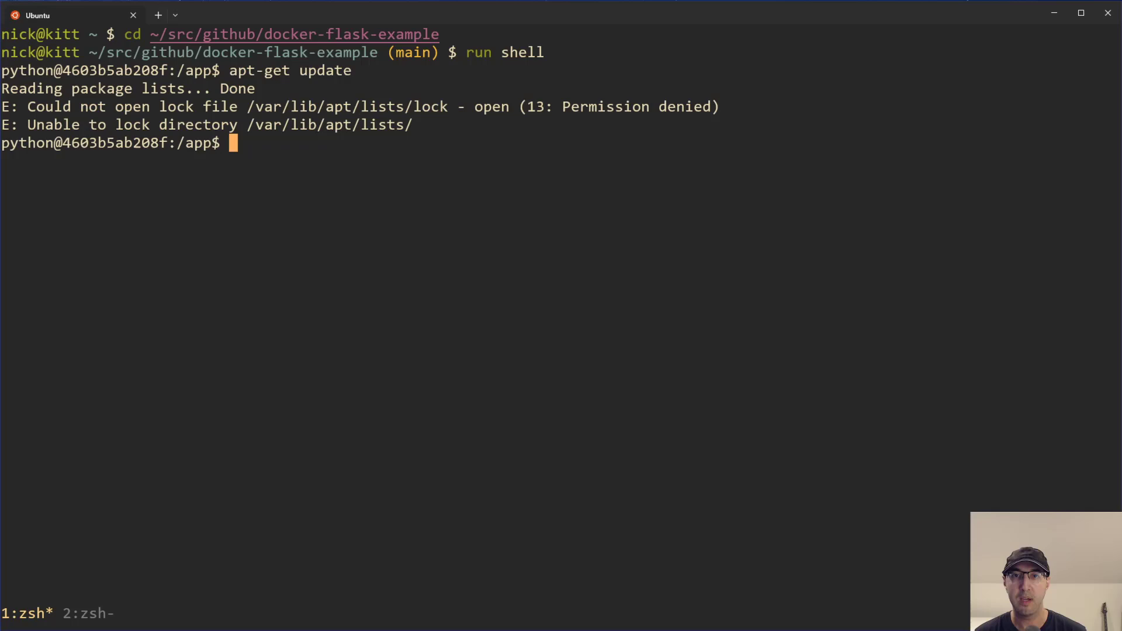
text(sudo apt-get update)
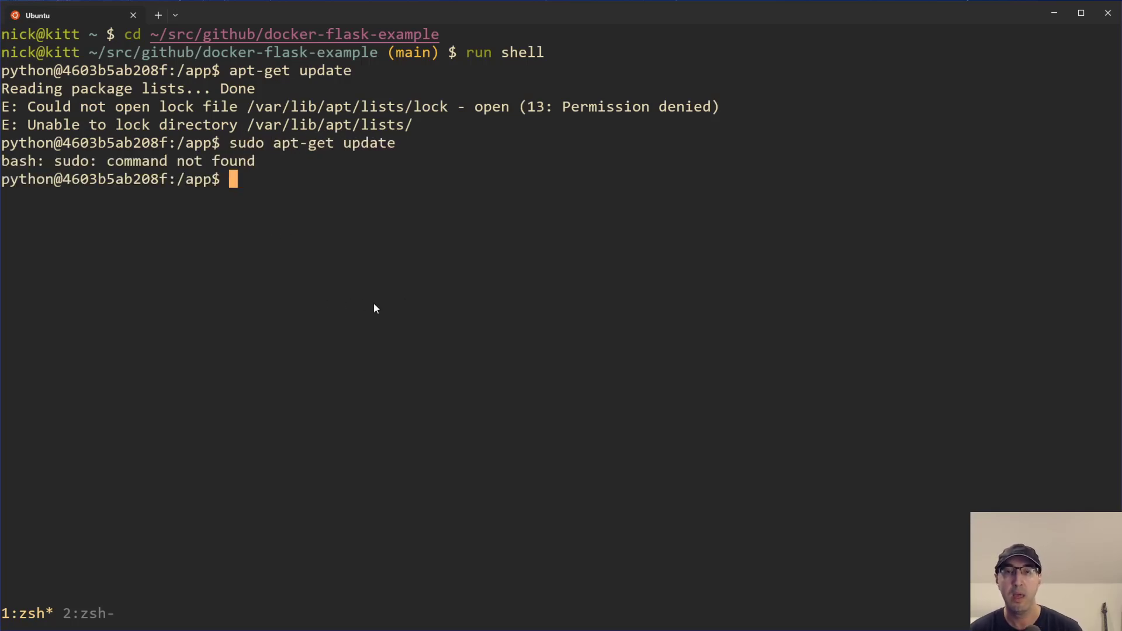
text(telnet -)
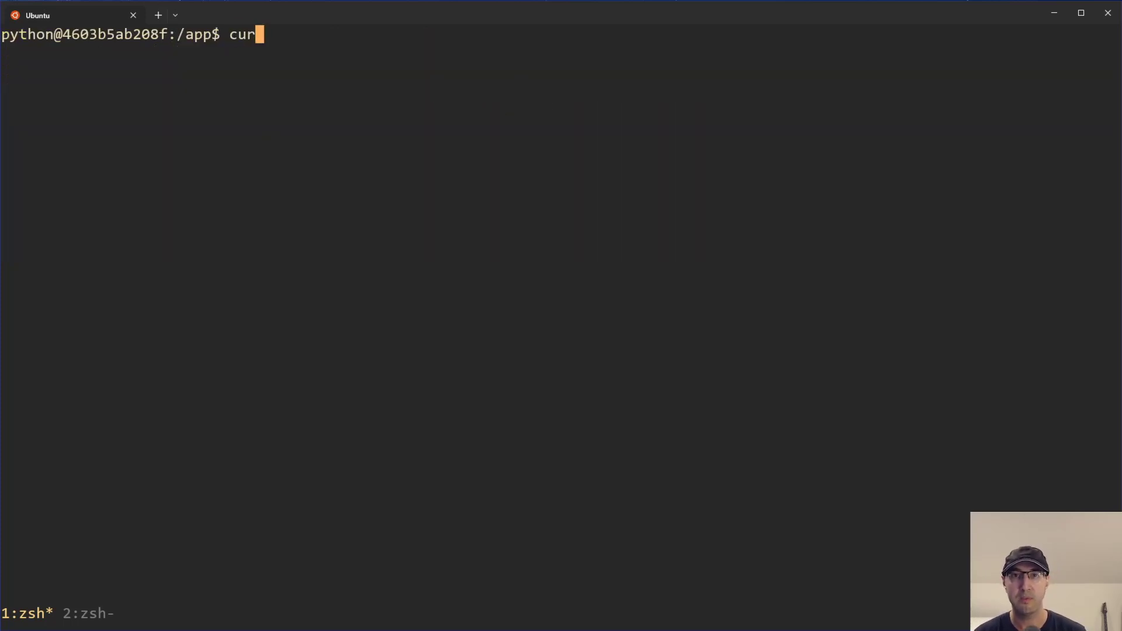
- Compose curl -v telnet://redis:6379 using the Redis port found in docker-compose.yml
text(l)
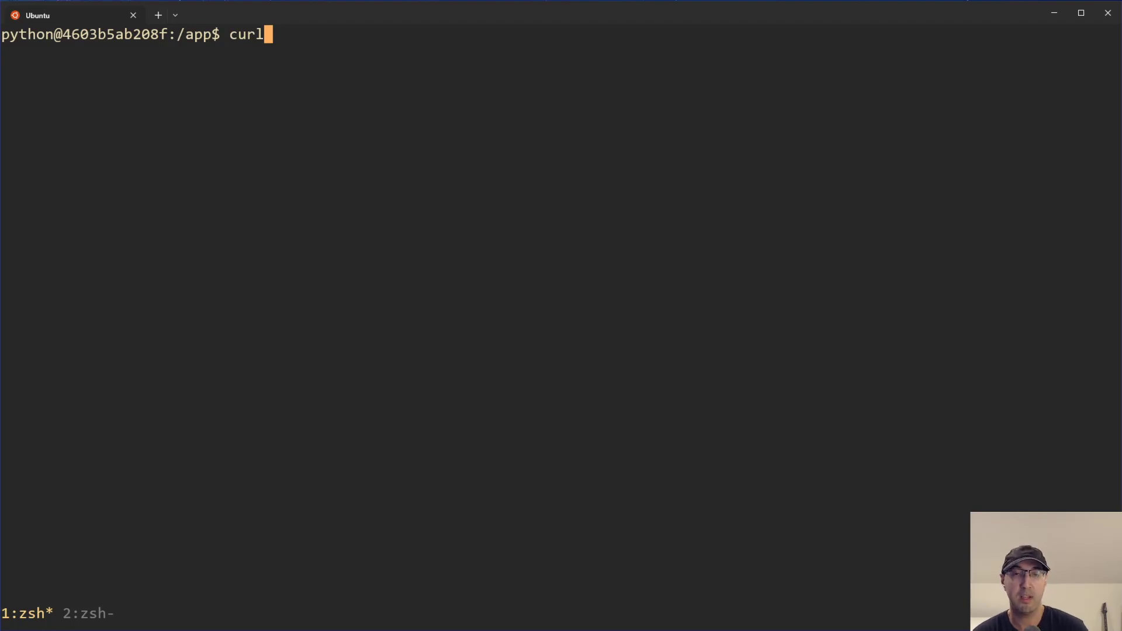
text(te)
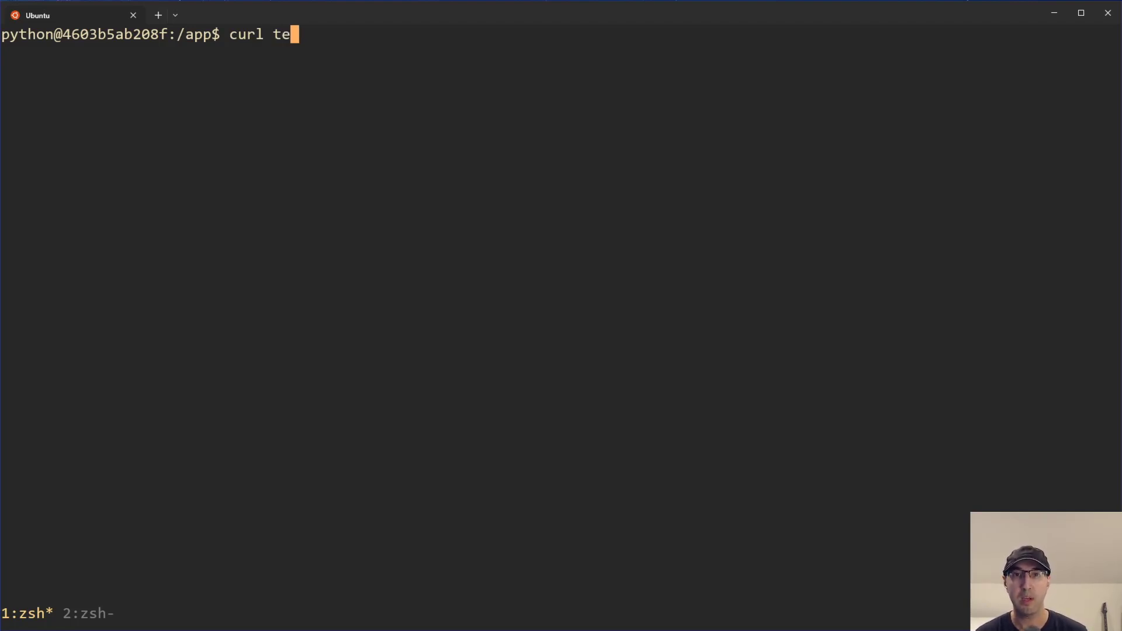
text(lnet://red)
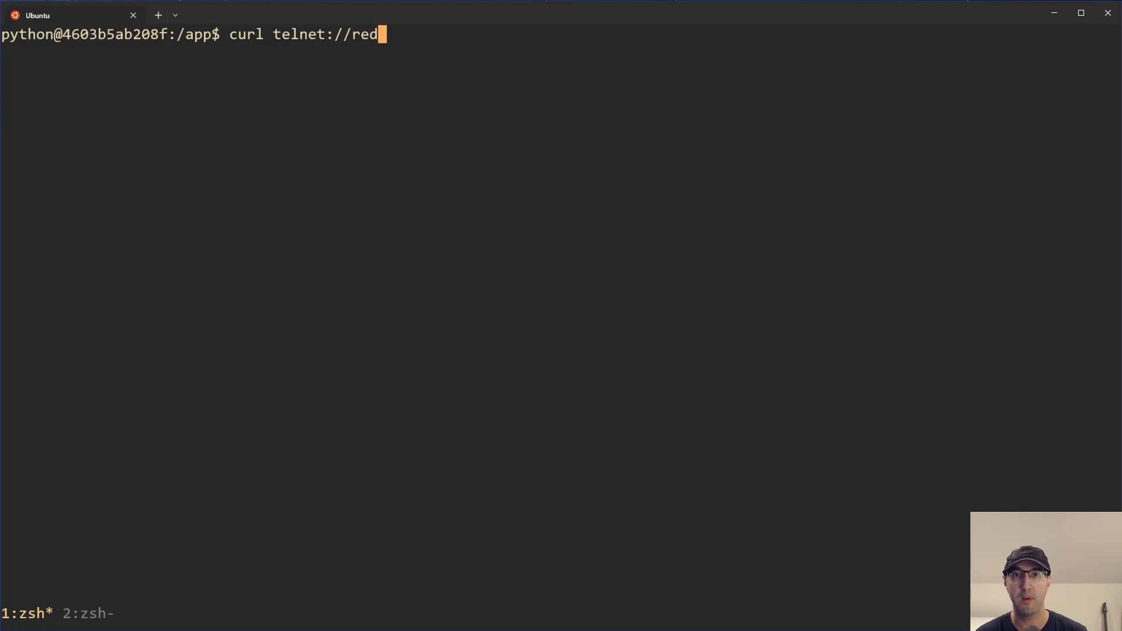
text(is)
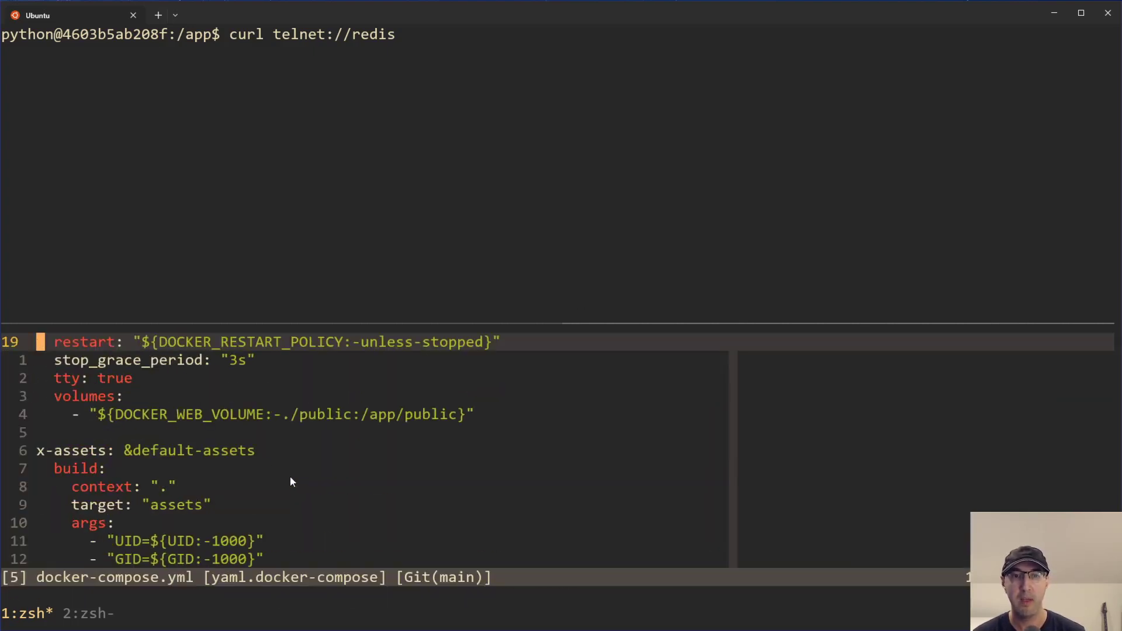
text(/redis)
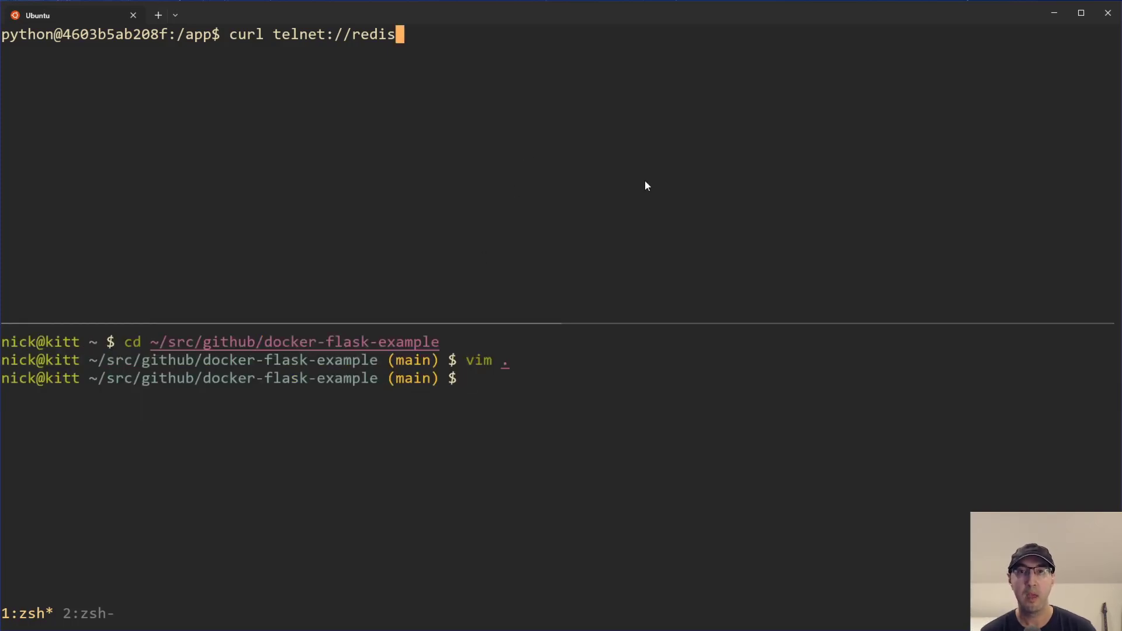
text(:6379)
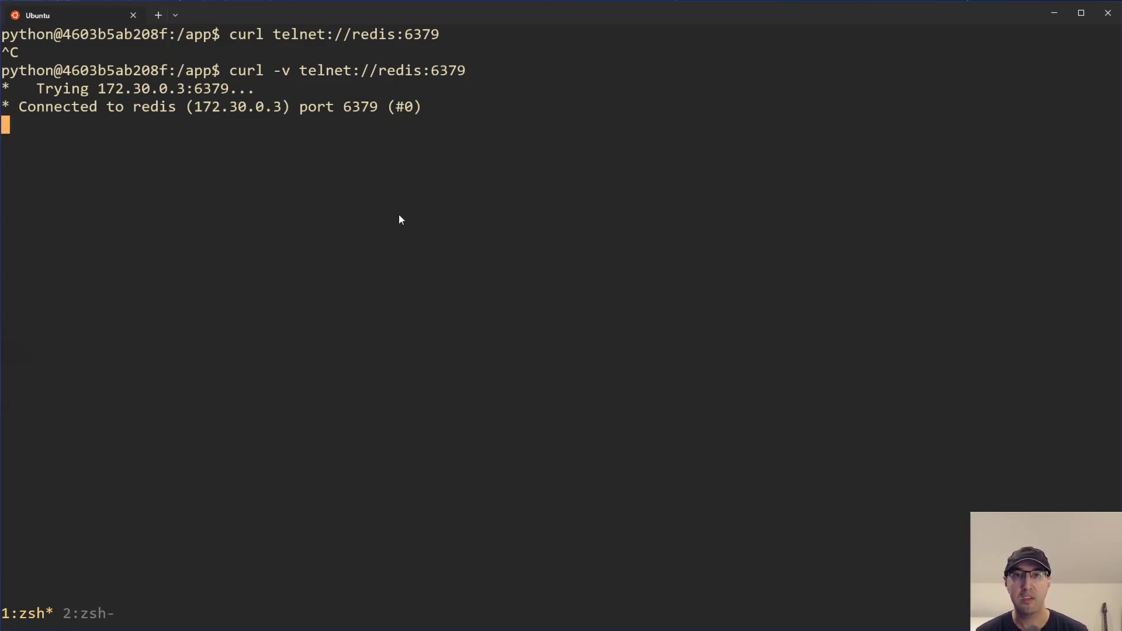
- Send KEYS * over the Redis connection, returning the three kombu binding keys
text(KEYS *)
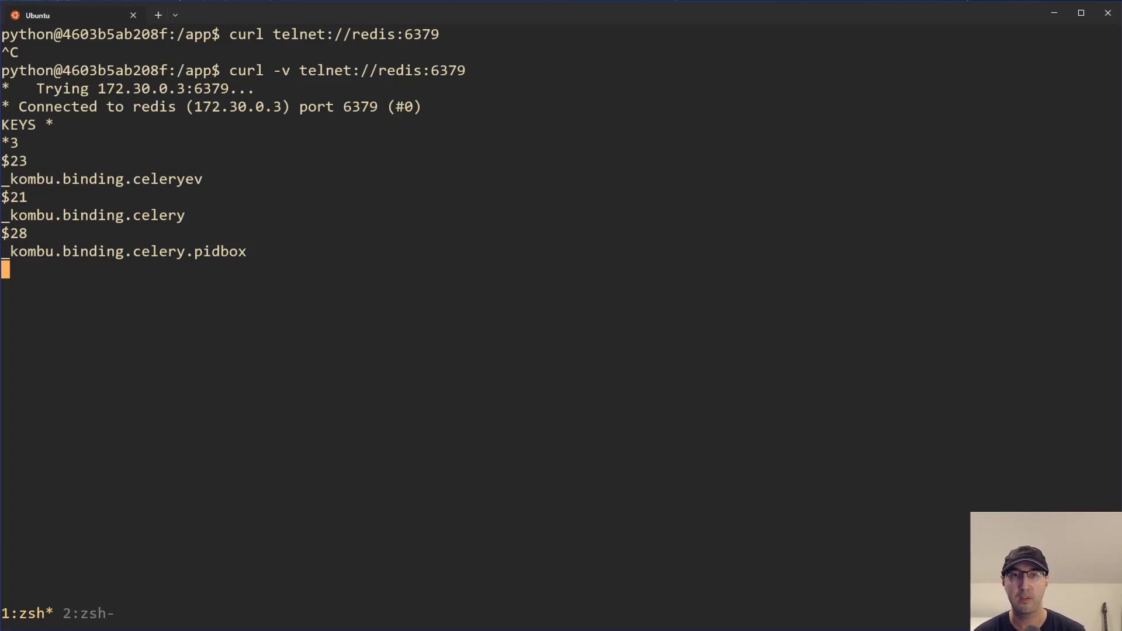
mouse_move(169, 274)
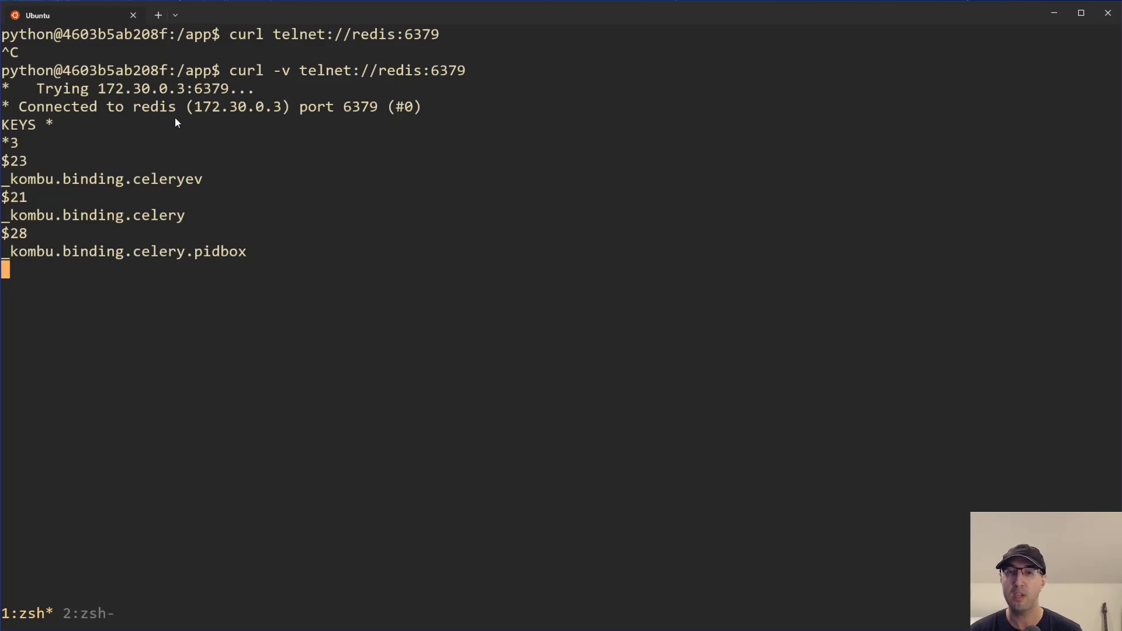
mouse_move(68, 131)
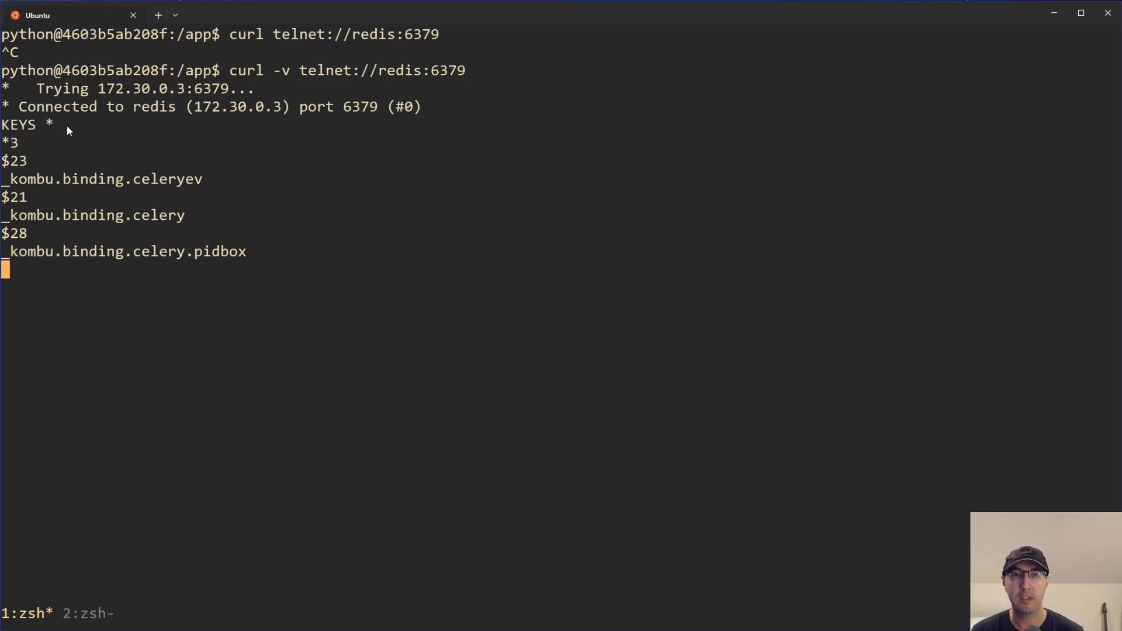
mouse_move(521, 336)
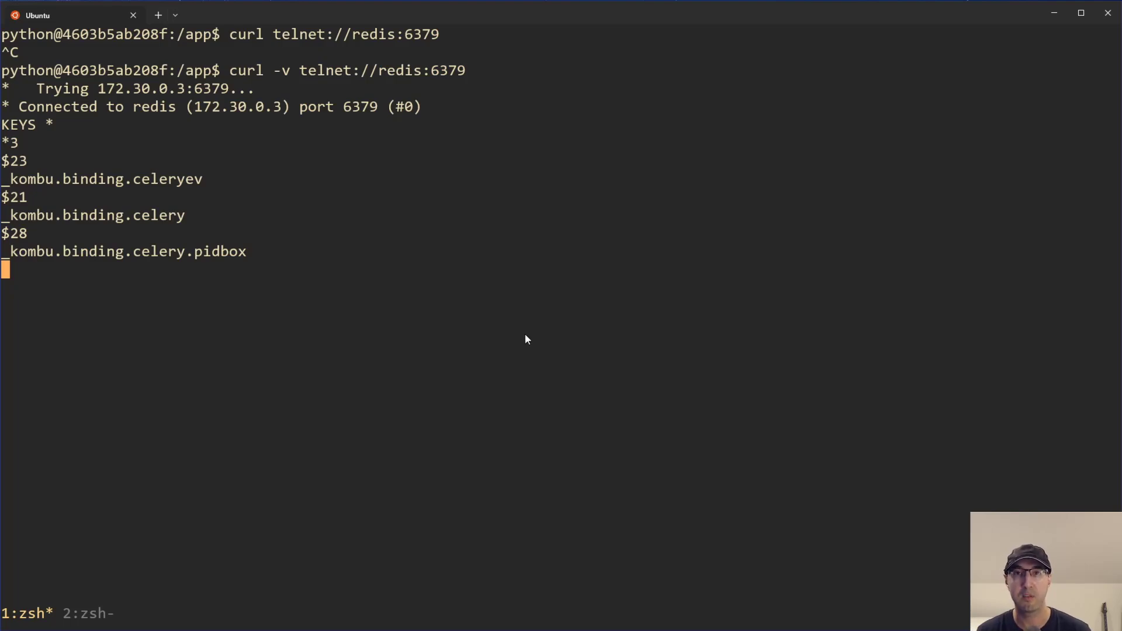
mouse_move(433, 107)
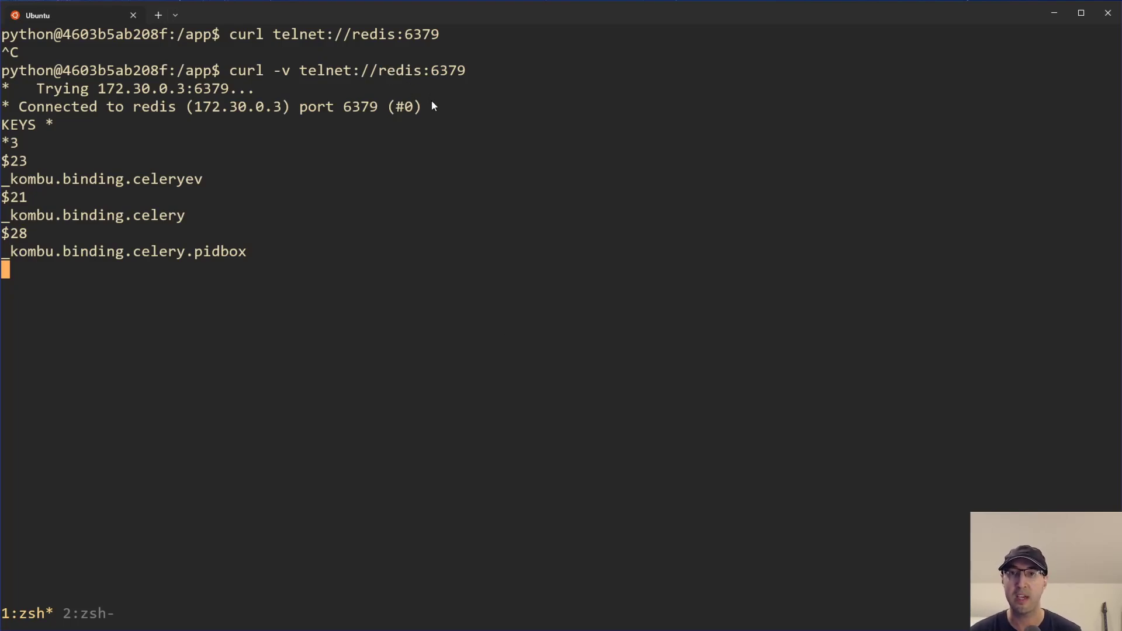
mouse_move(71, 148)
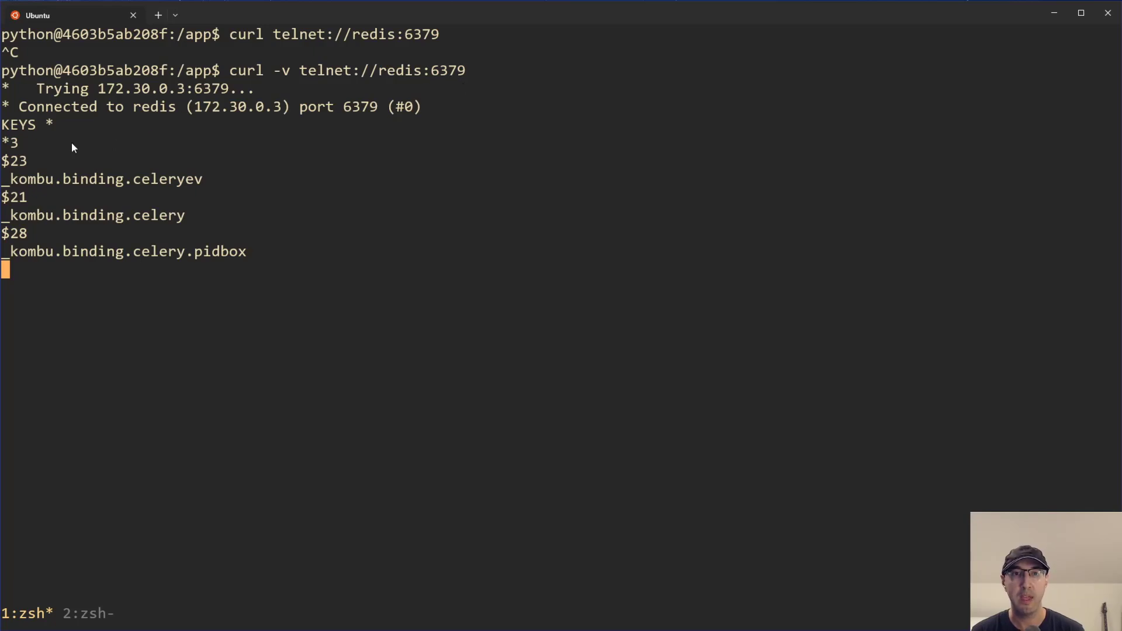
mouse_move(581, 288)
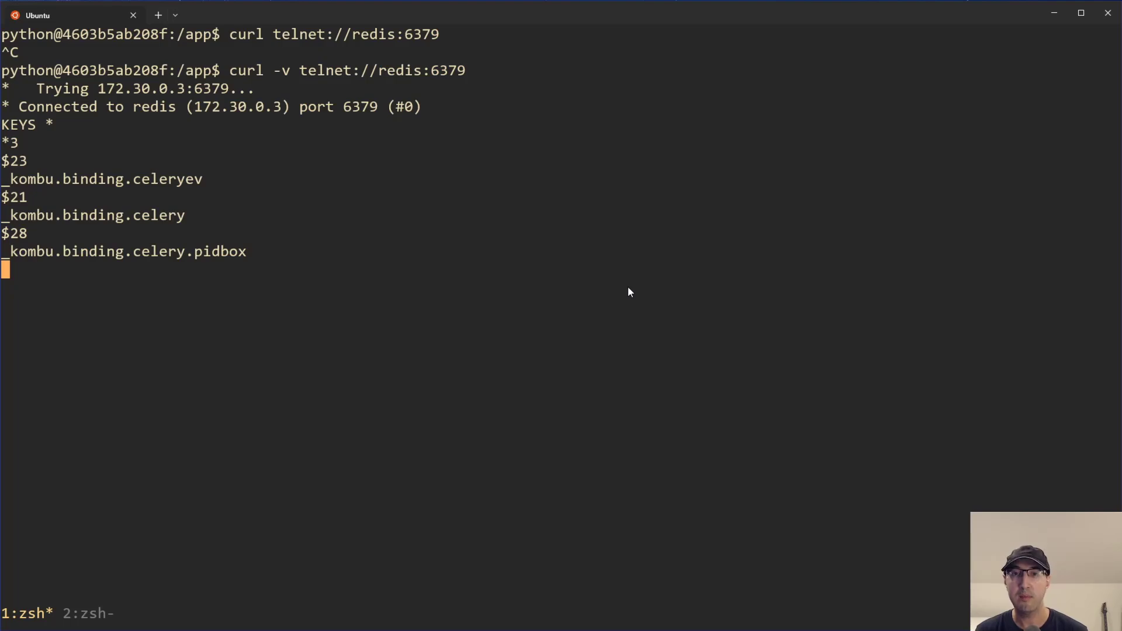
mouse_move(531, 145)
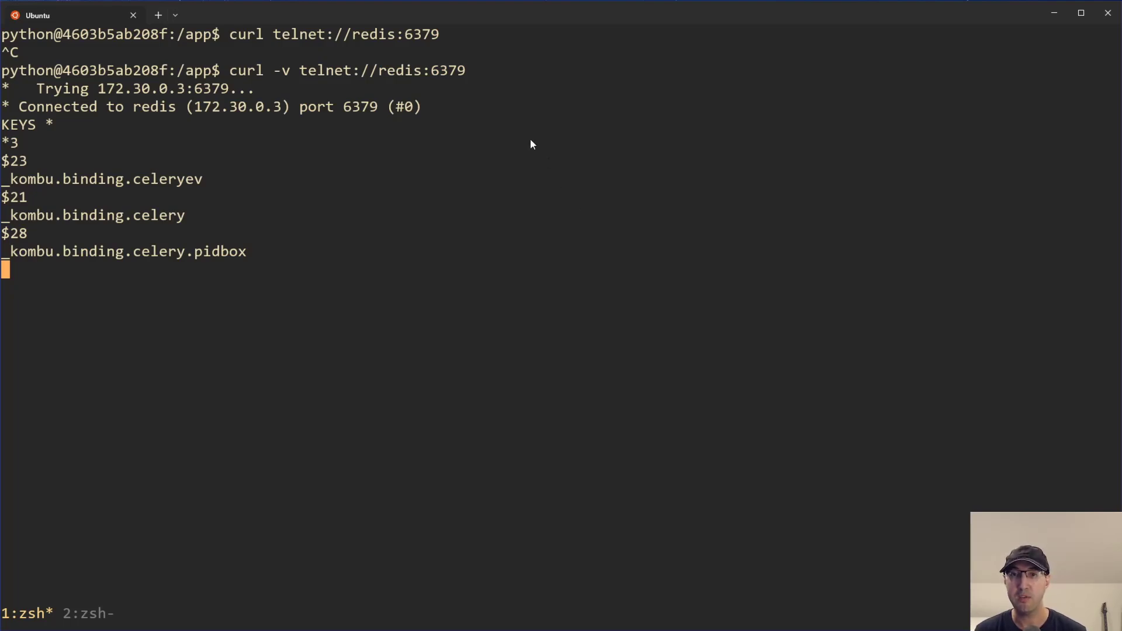
mouse_move(421, 95)
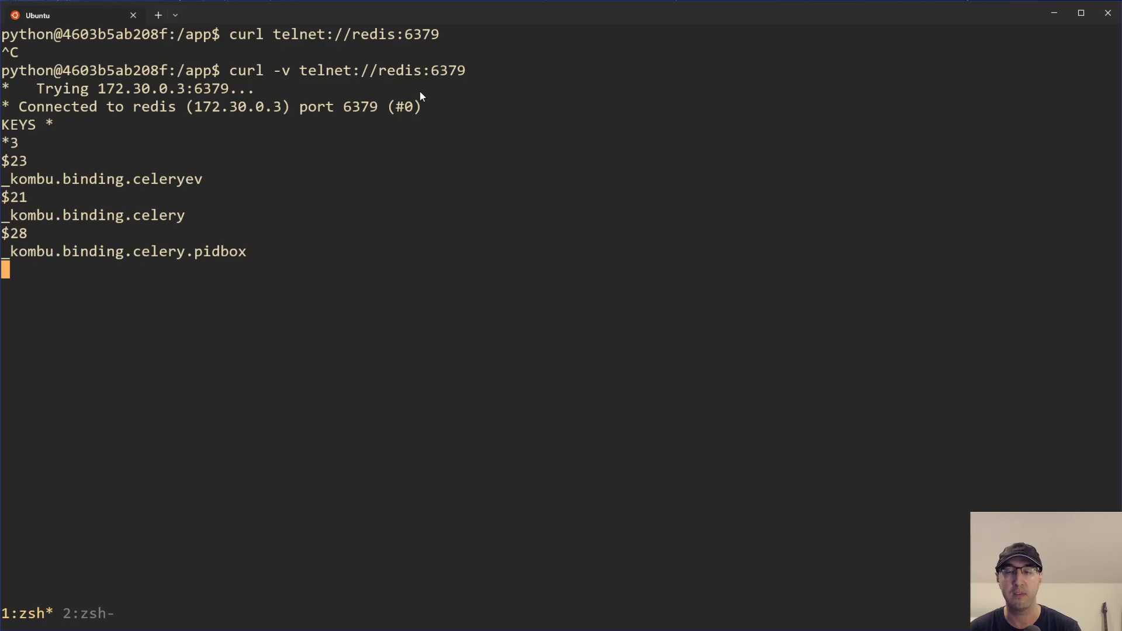
mouse_move(612, 276)
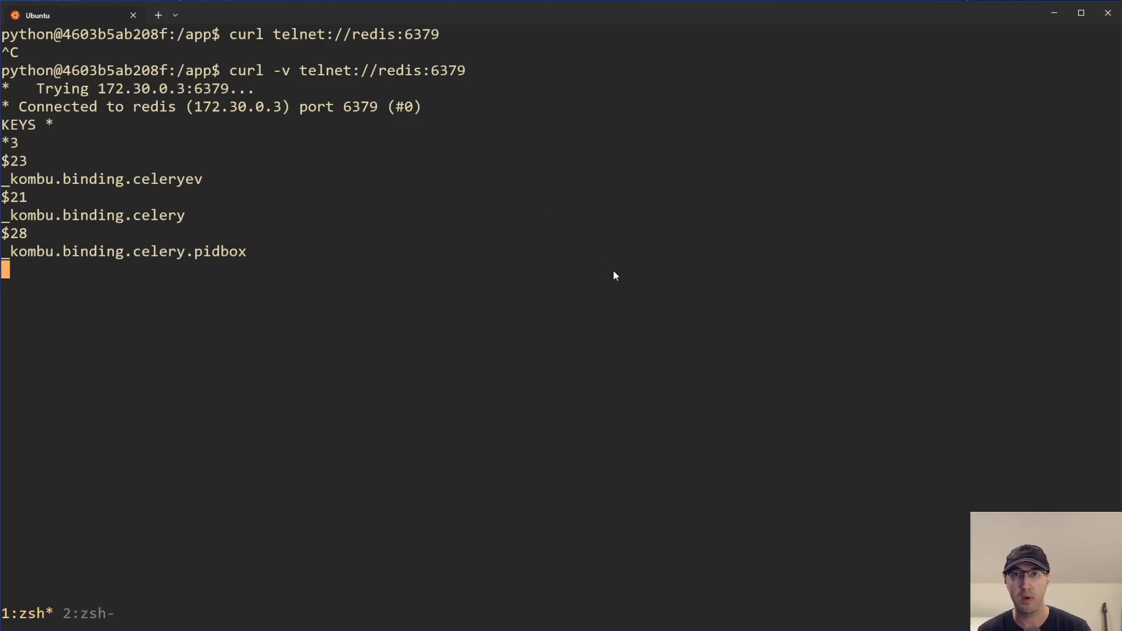
mouse_move(590, 262)
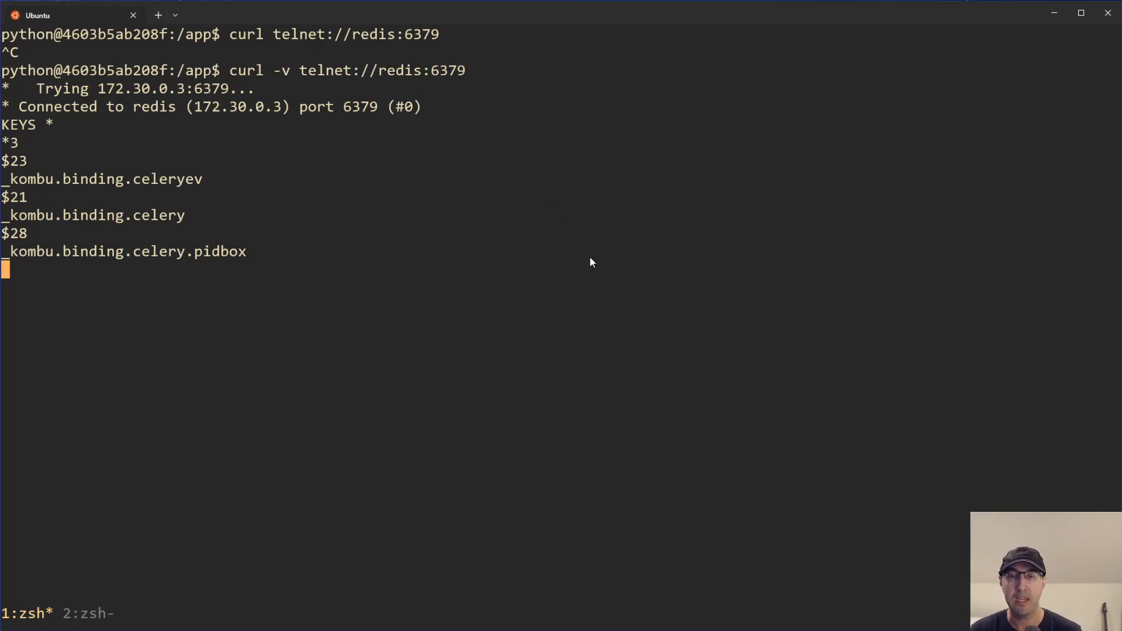
mouse_move(670, 213)
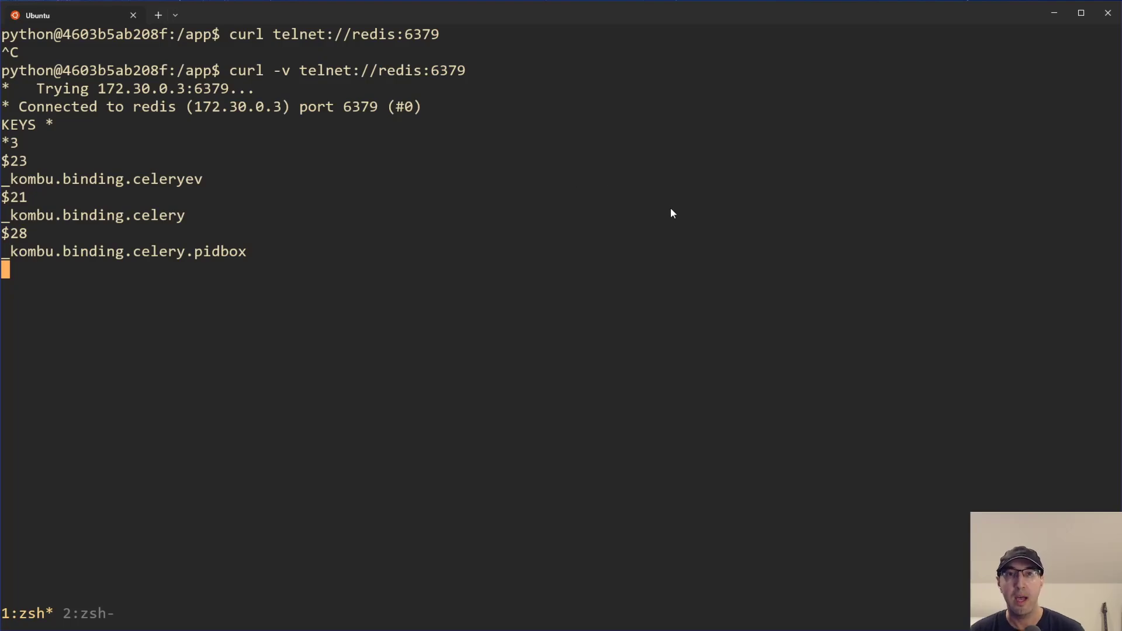
- End the Redis session with Ctrl+C and run curl -v telnet://redis123:6379, which fails to resolve
key(ctrl+c)
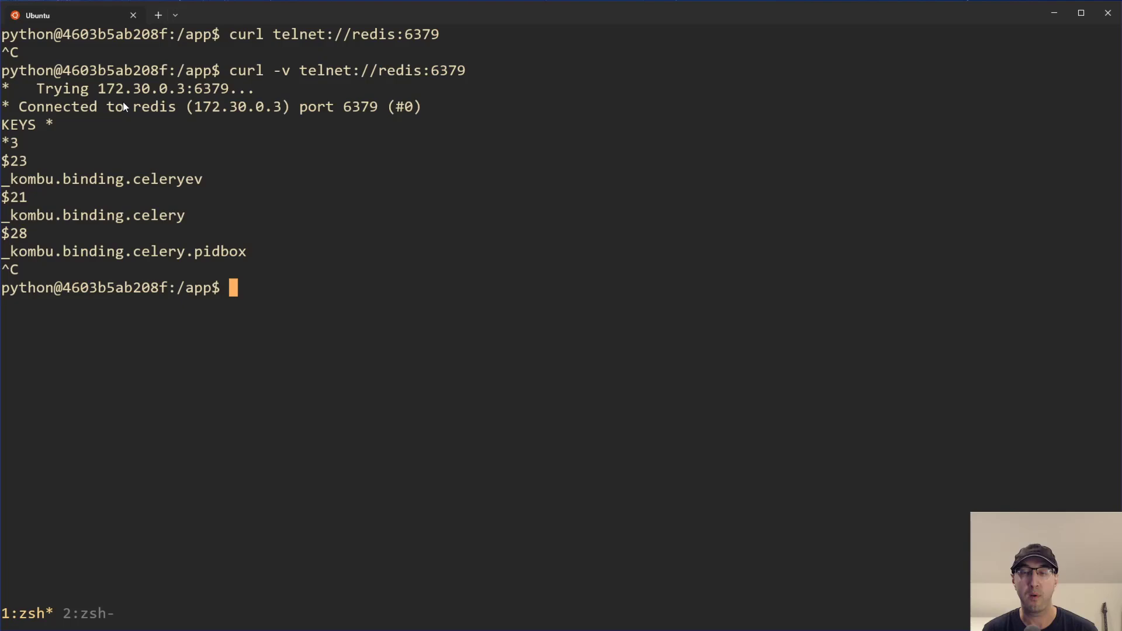
mouse_move(747, 341)
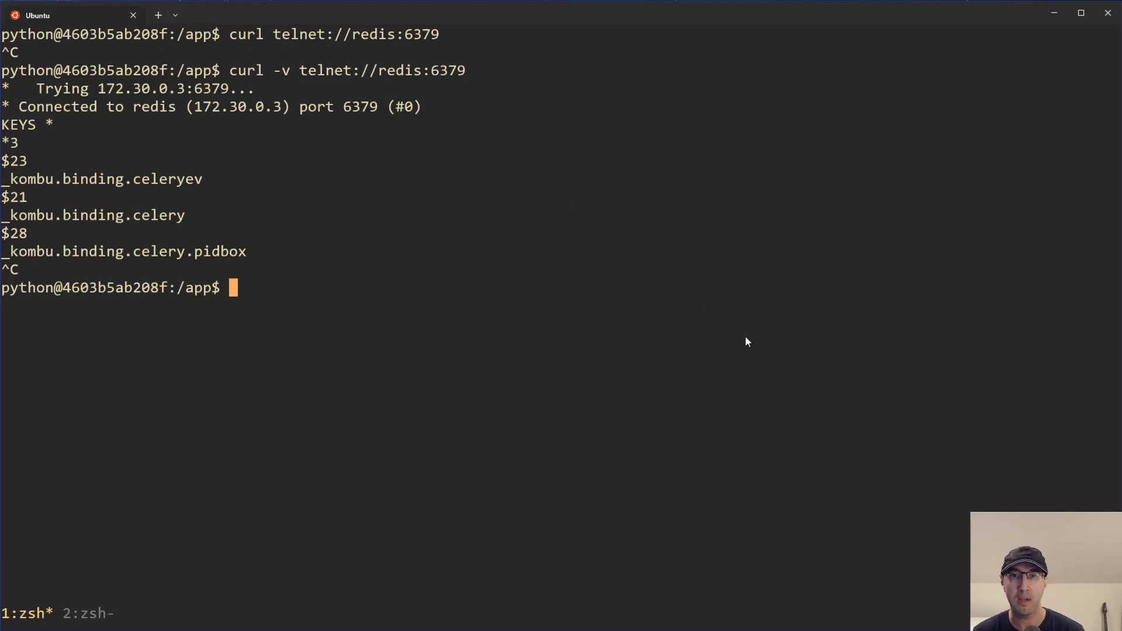
mouse_move(113, 113)
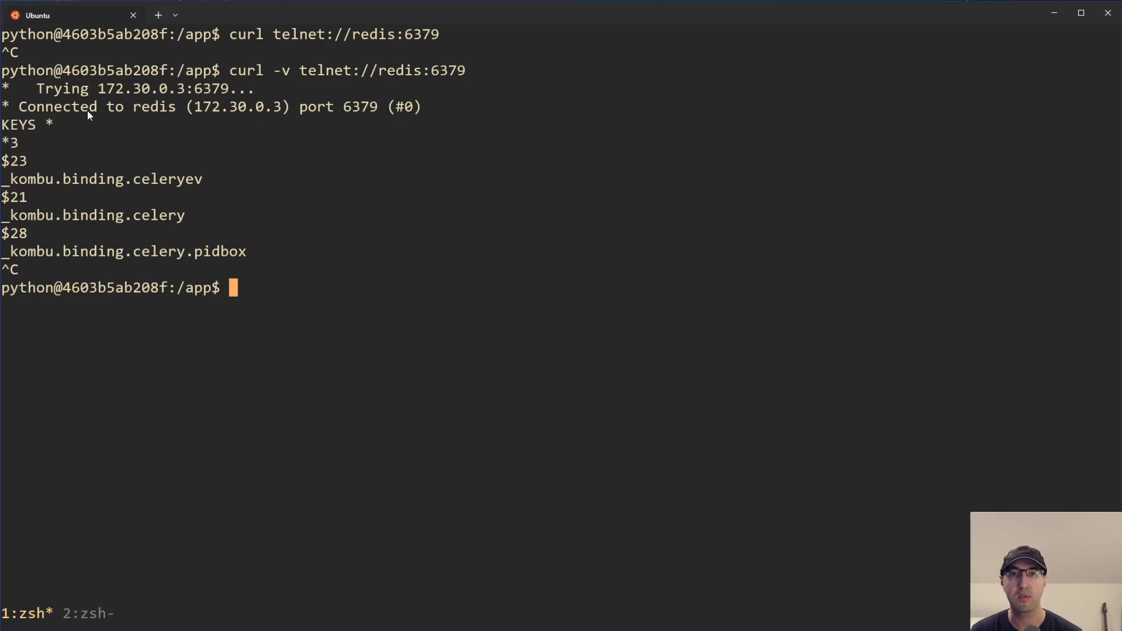
mouse_move(727, 275)
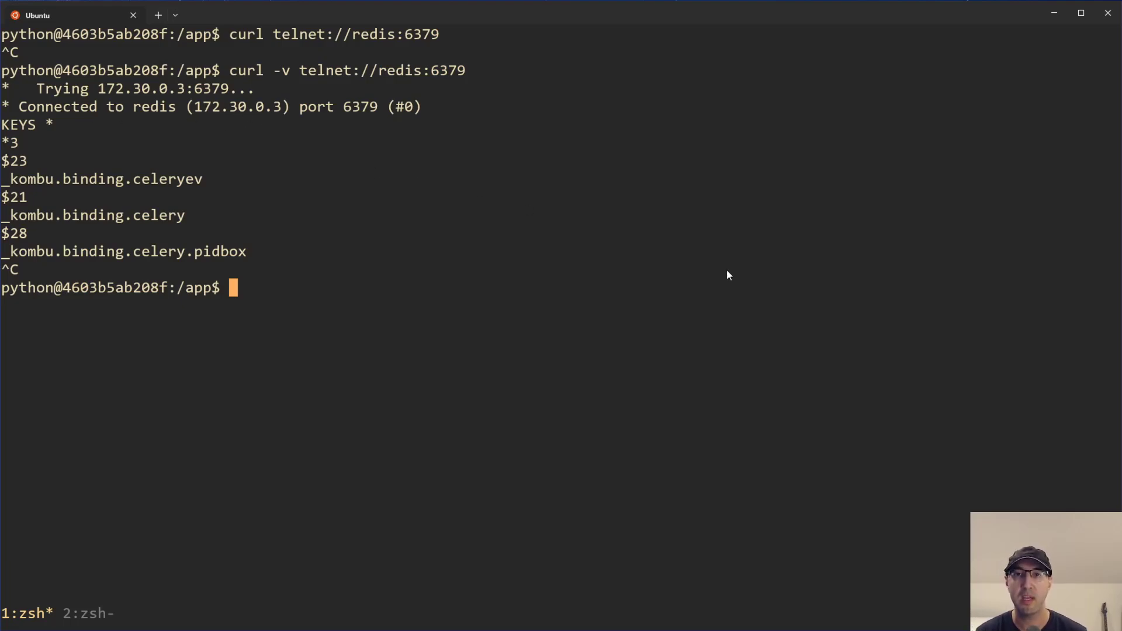
text(curl -v telnet://redis:6379)
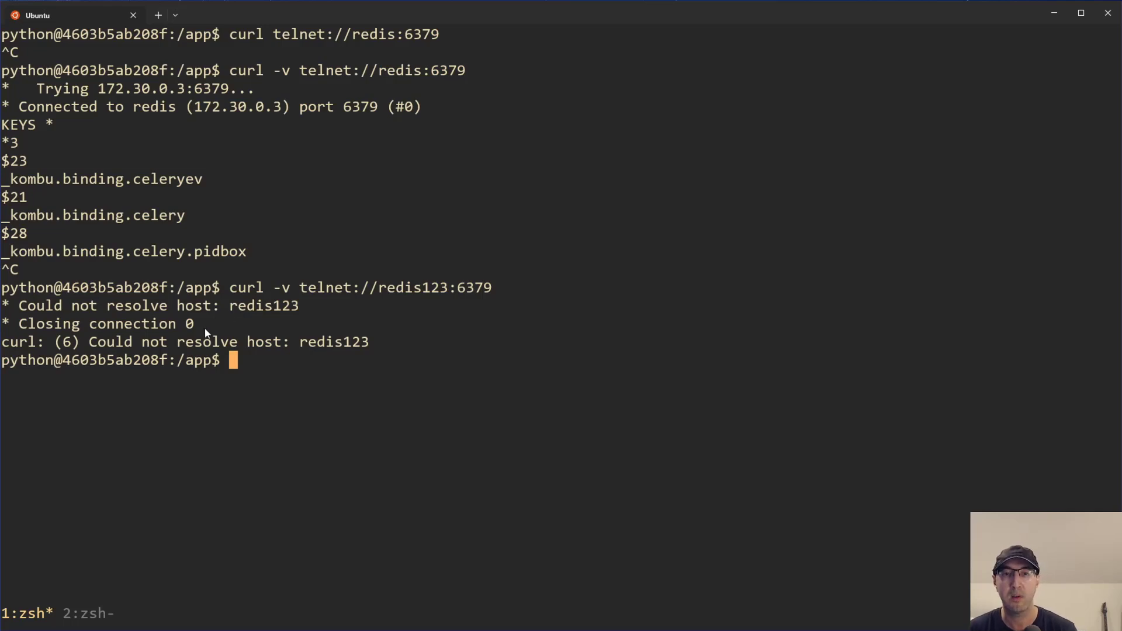
mouse_move(338, 364)
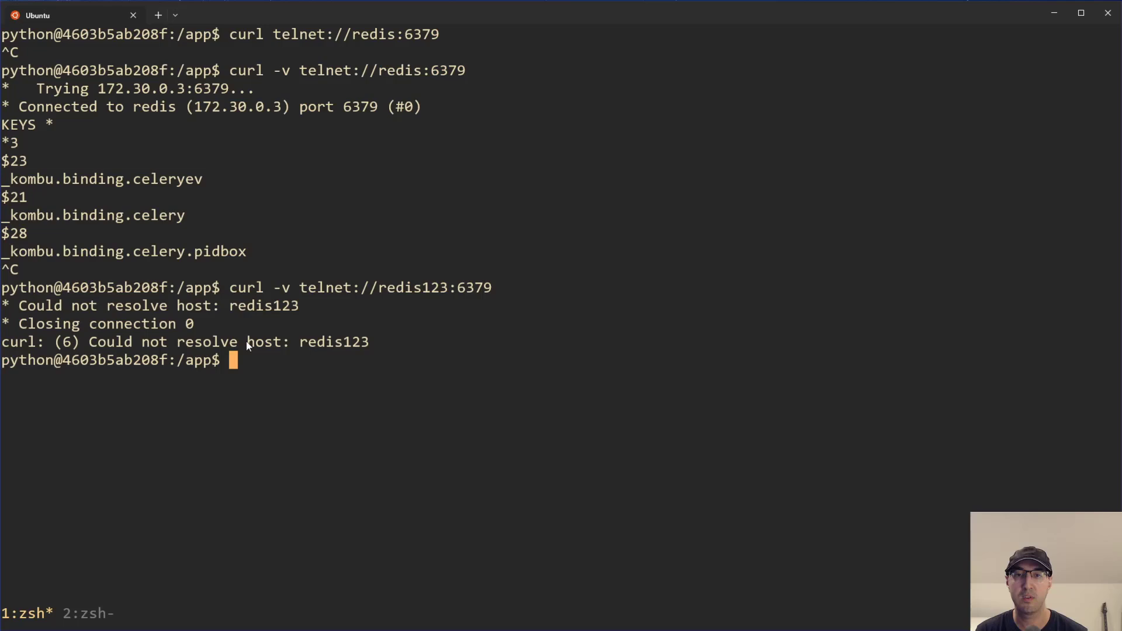
mouse_move(643, 244)
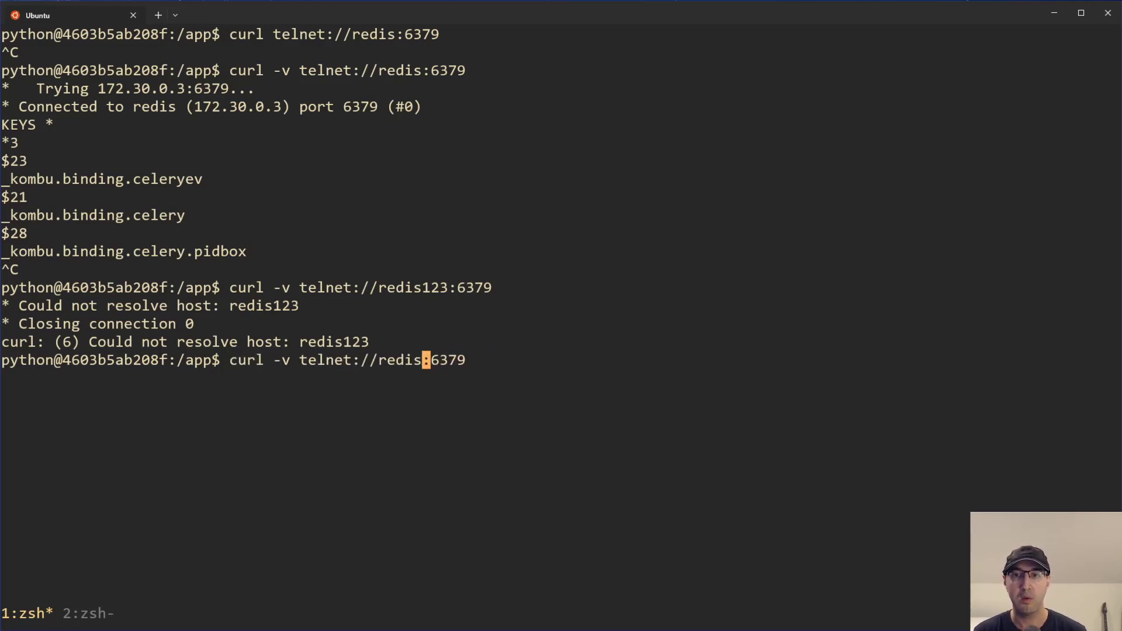
- Rerun curl -v telnet against redis on port 63791, getting Connection refused from 172.30.0.3
text(1)
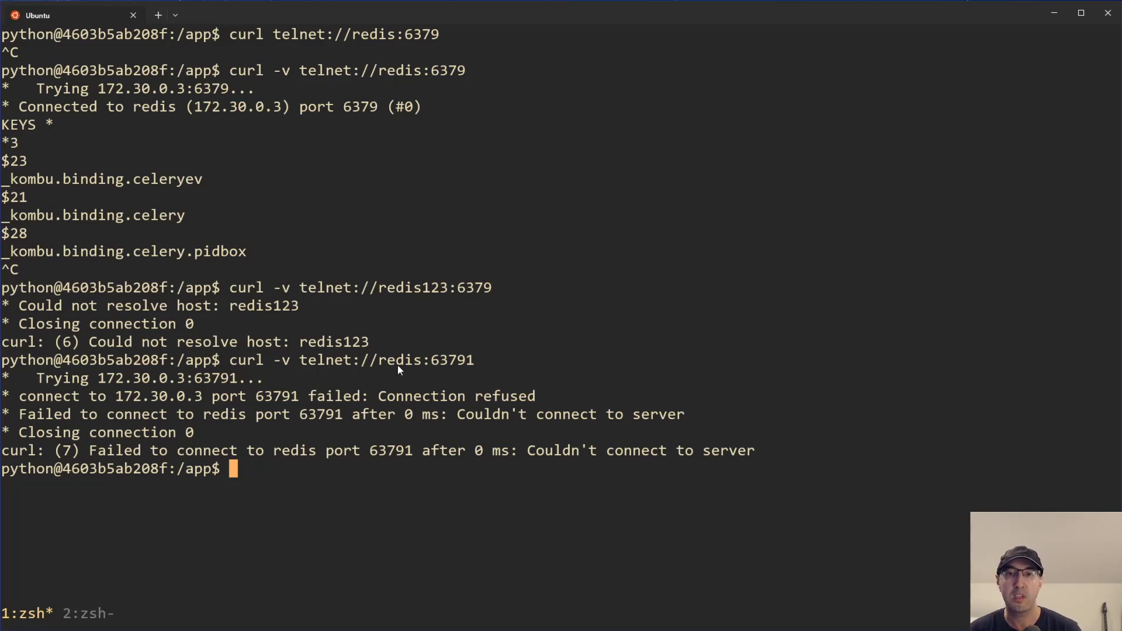
mouse_move(250, 408)
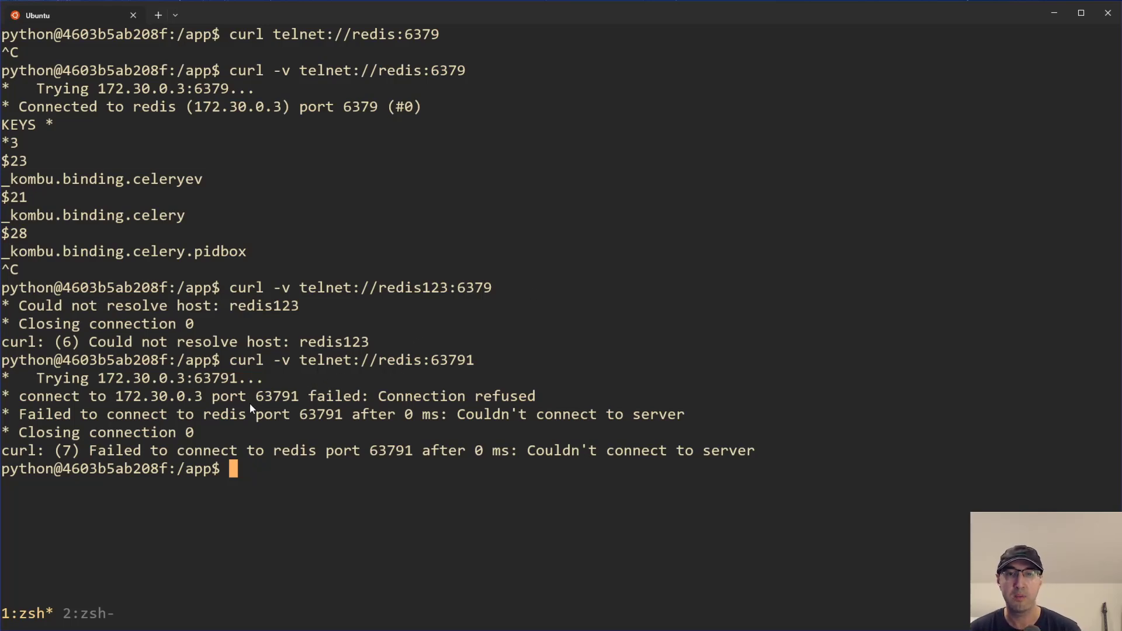
mouse_move(193, 409)
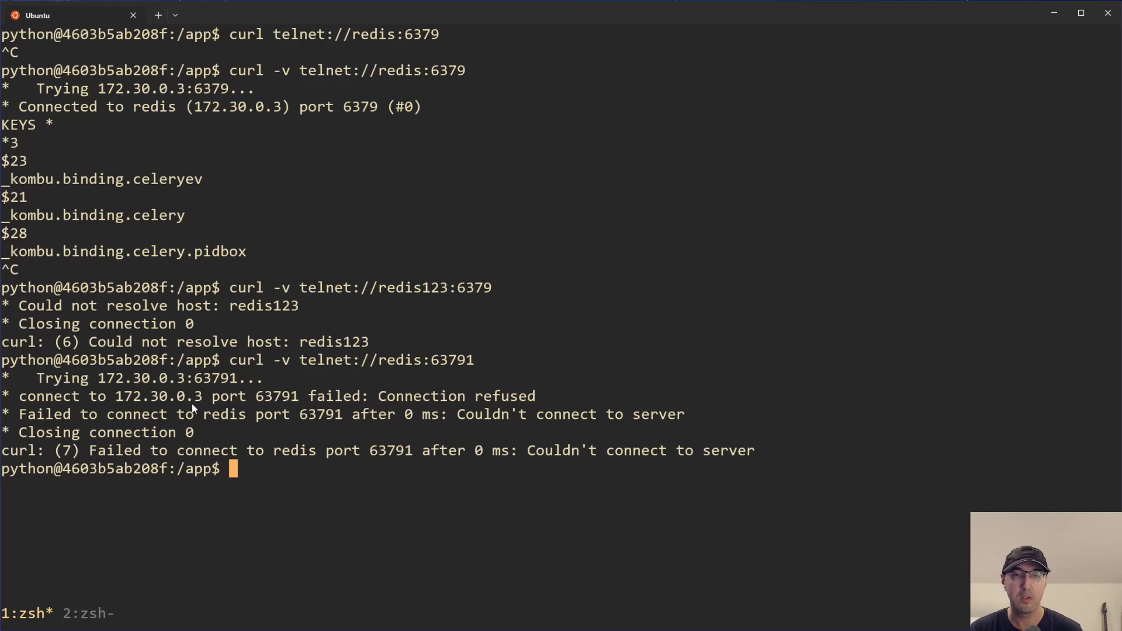
mouse_move(585, 304)
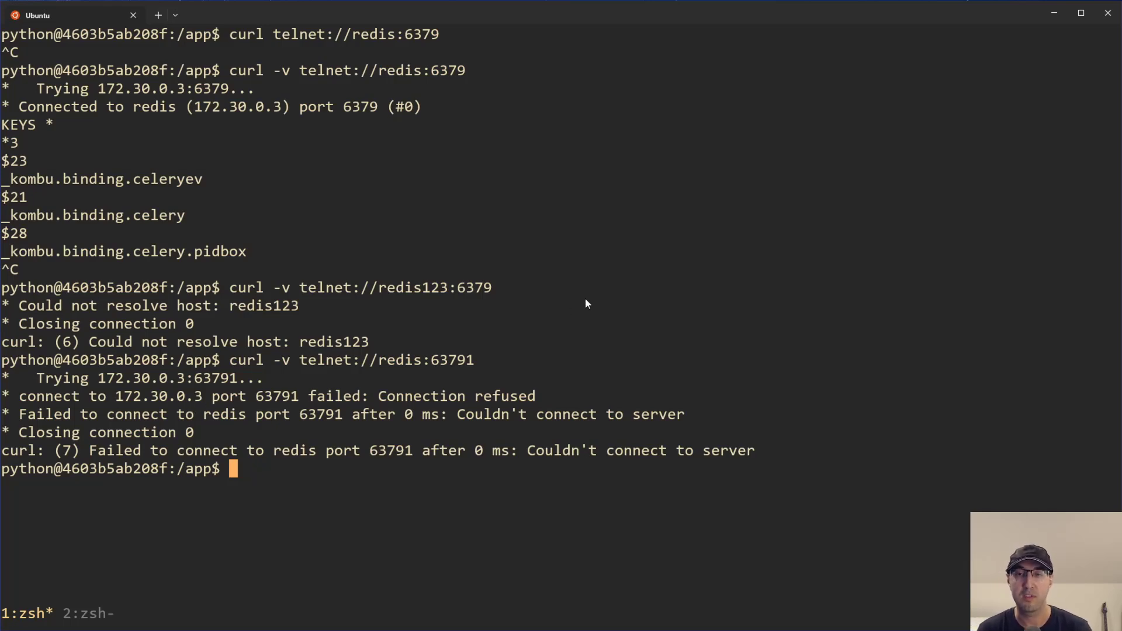
mouse_move(209, 342)
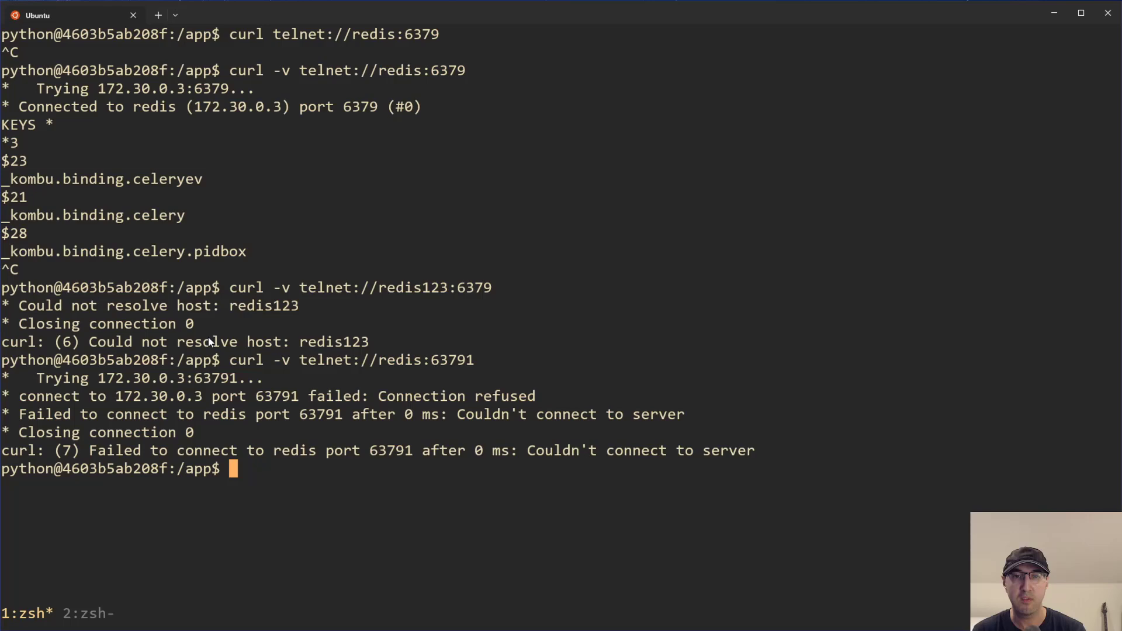
mouse_move(421, 313)
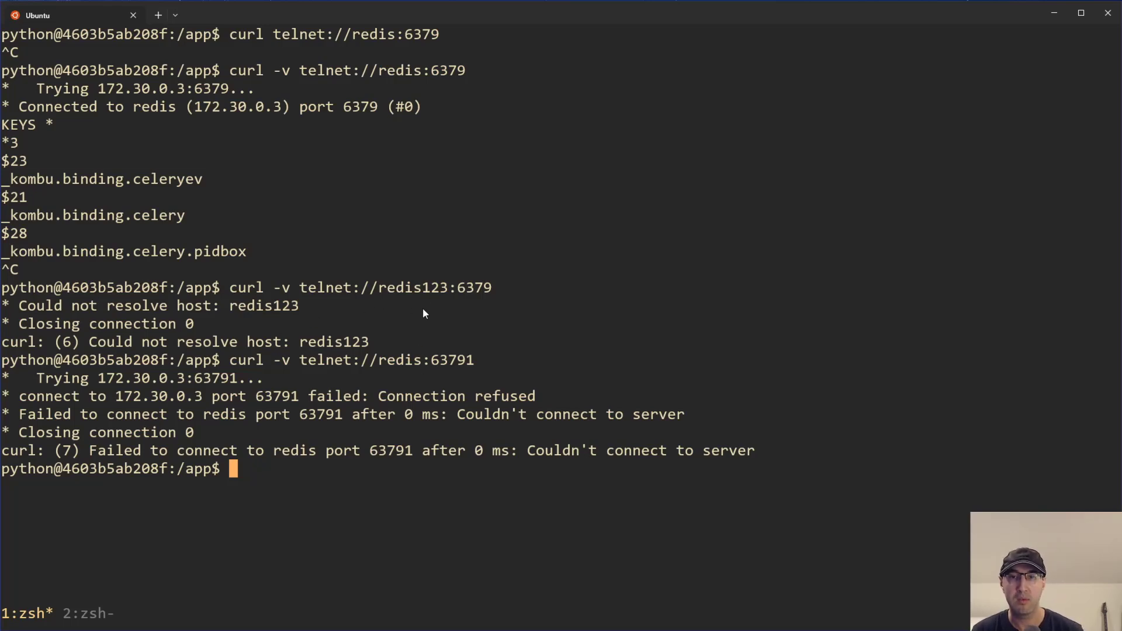
mouse_move(767, 211)
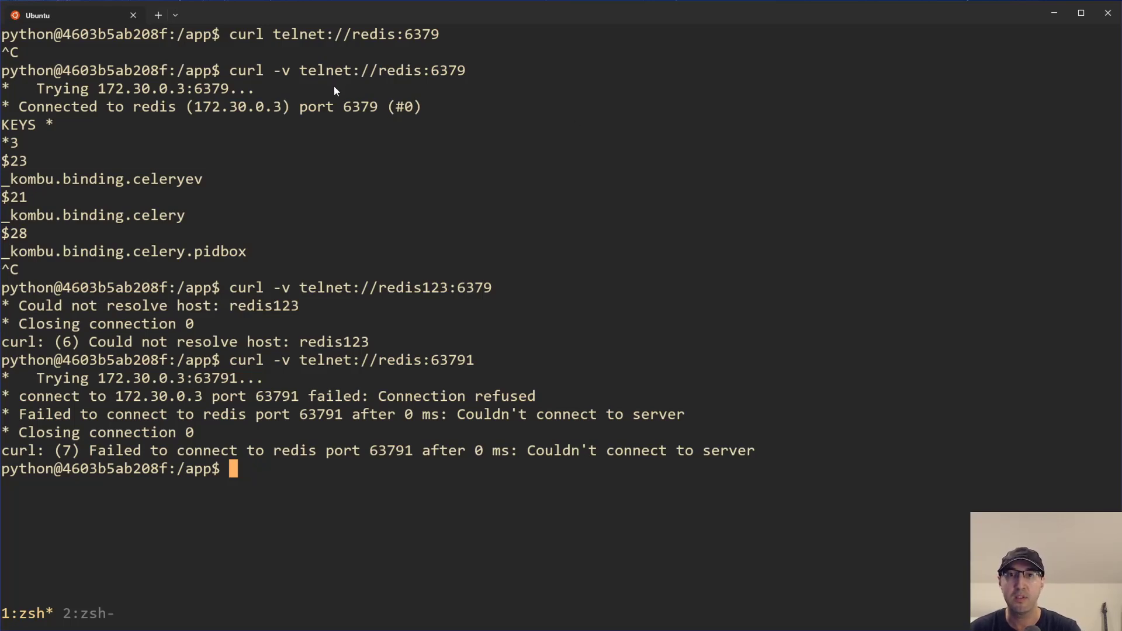
mouse_move(664, 155)
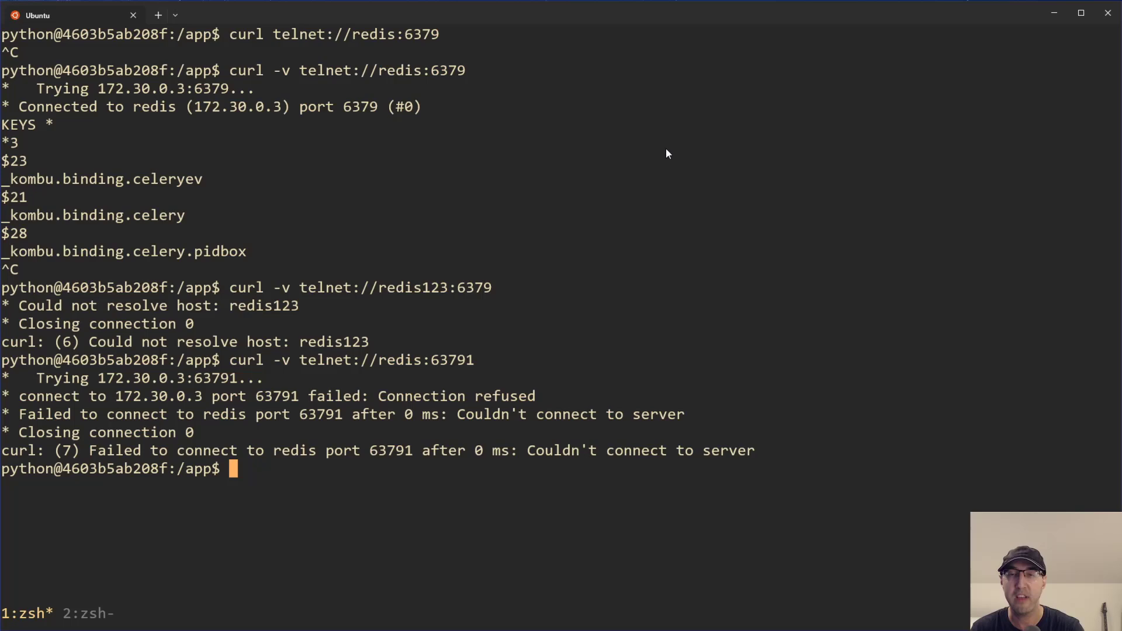
mouse_move(701, 188)
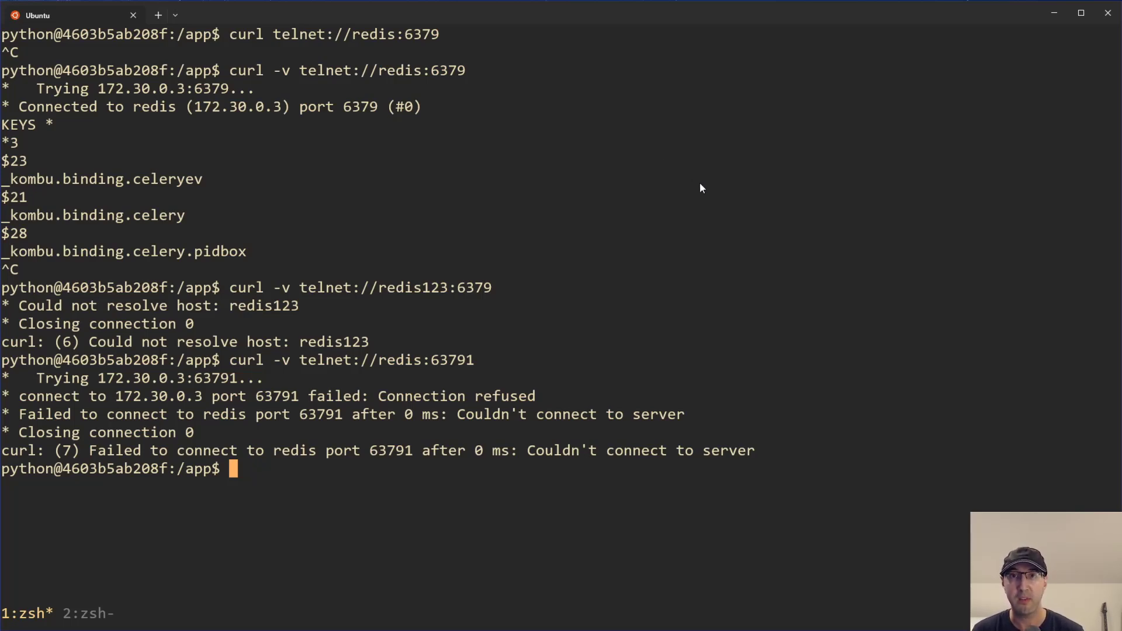
mouse_move(821, 227)
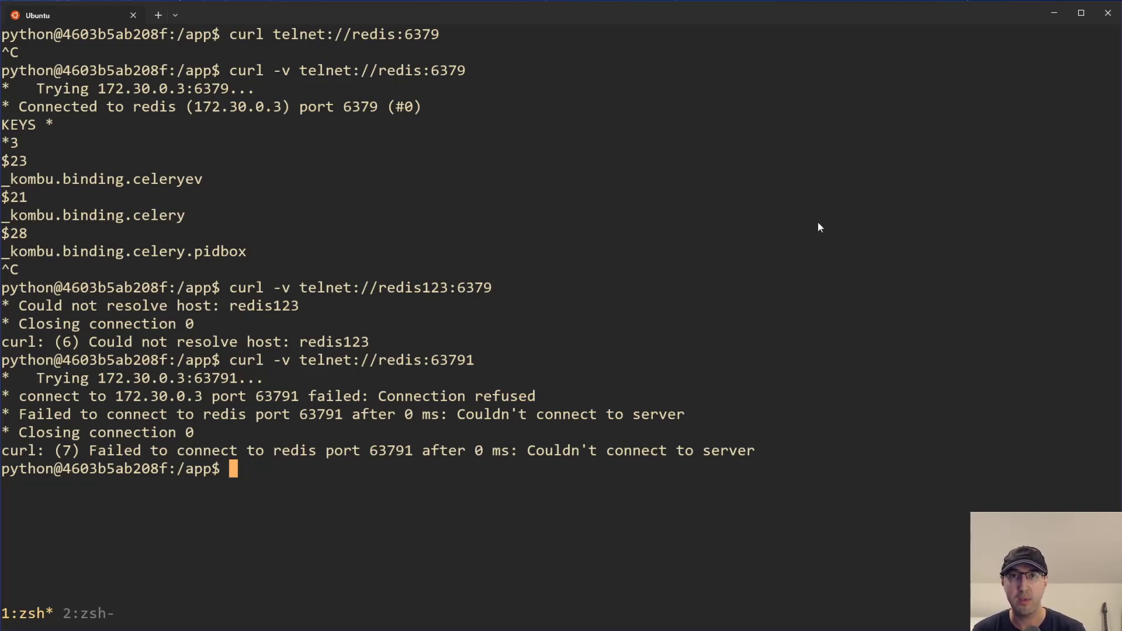